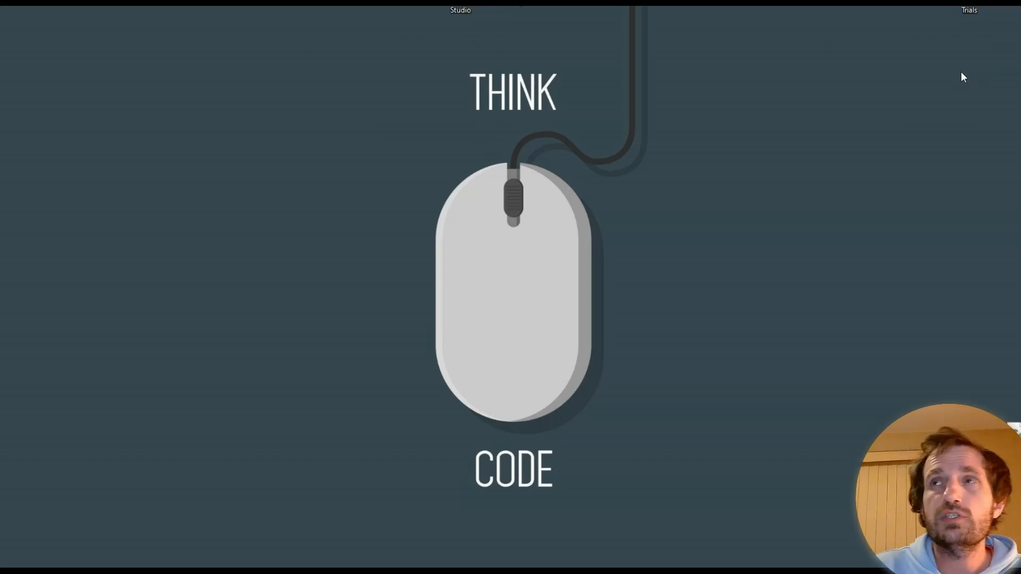
mouse_move(970, 82)
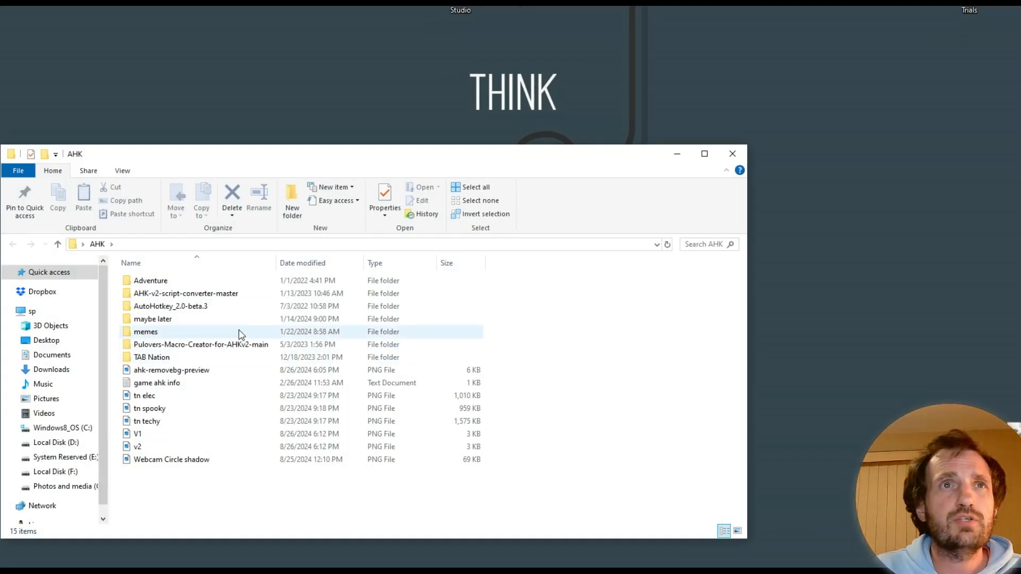
- Run QuickConvertorV2.ahk from the AHK-v2-script-converter-master folder
double_click(185, 294)
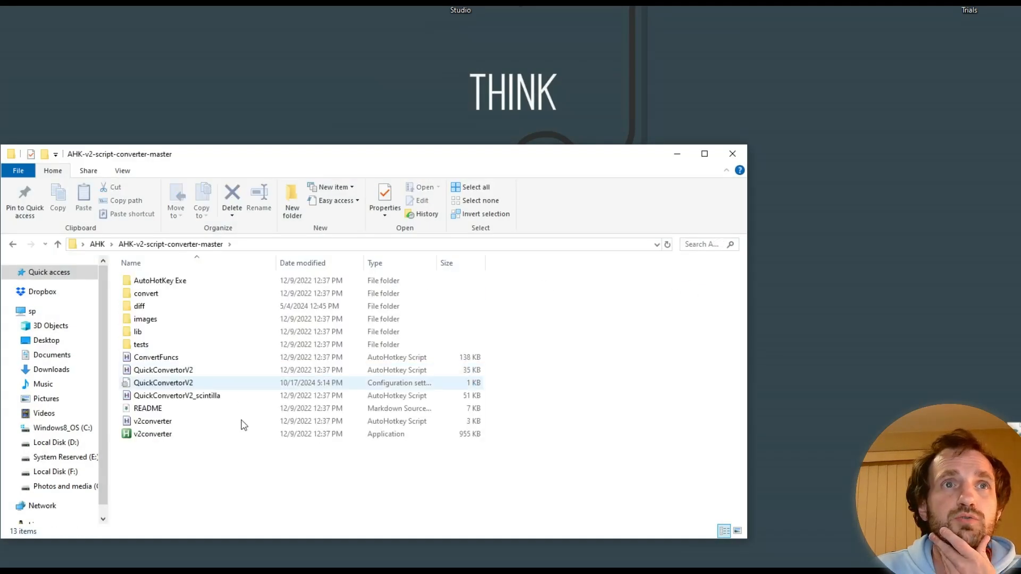
click(163, 371)
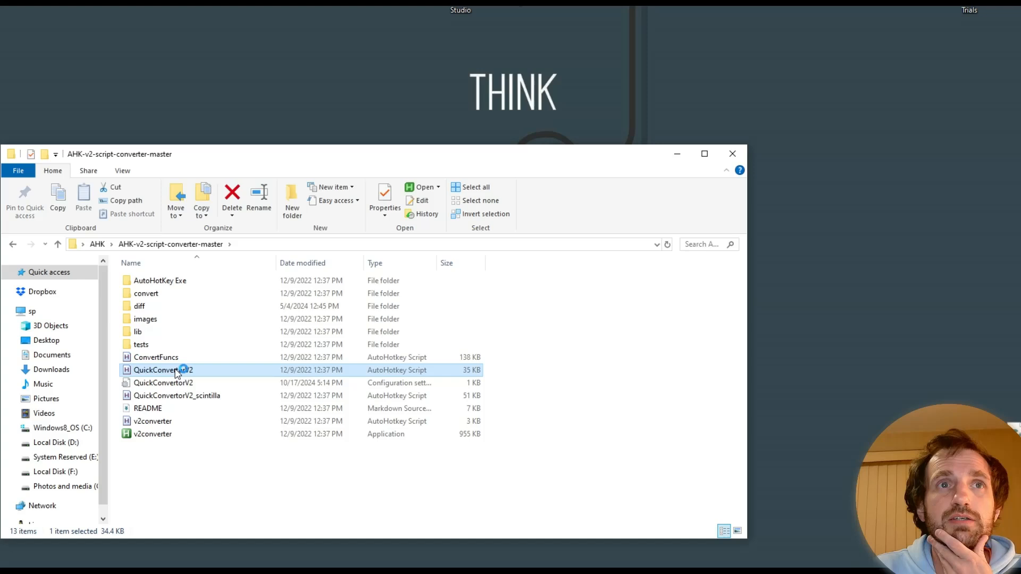
double_click(164, 370)
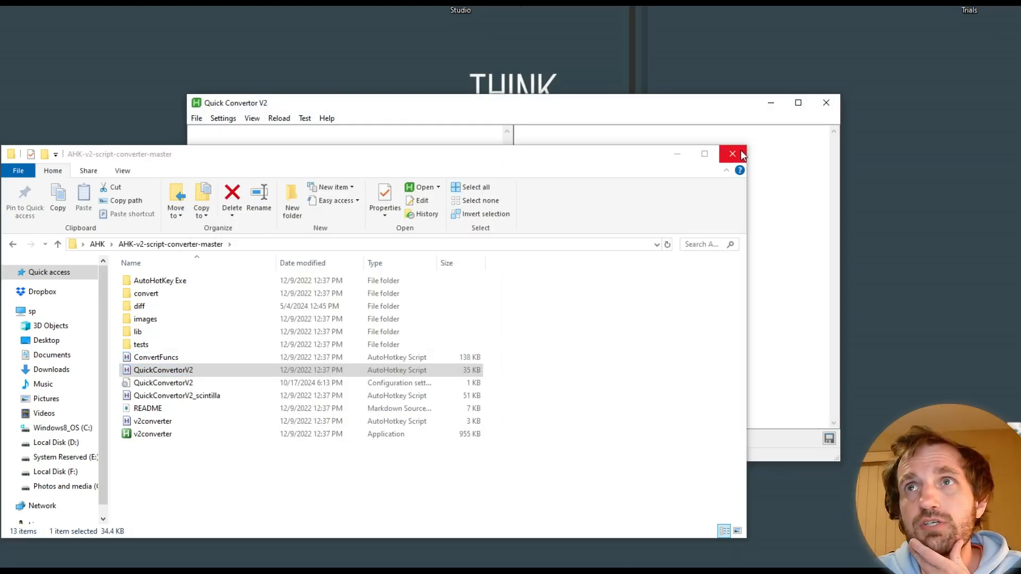
- Close the folder window and the Quick Convertor V2 window, leaving sender.ahk in view
click(731, 154)
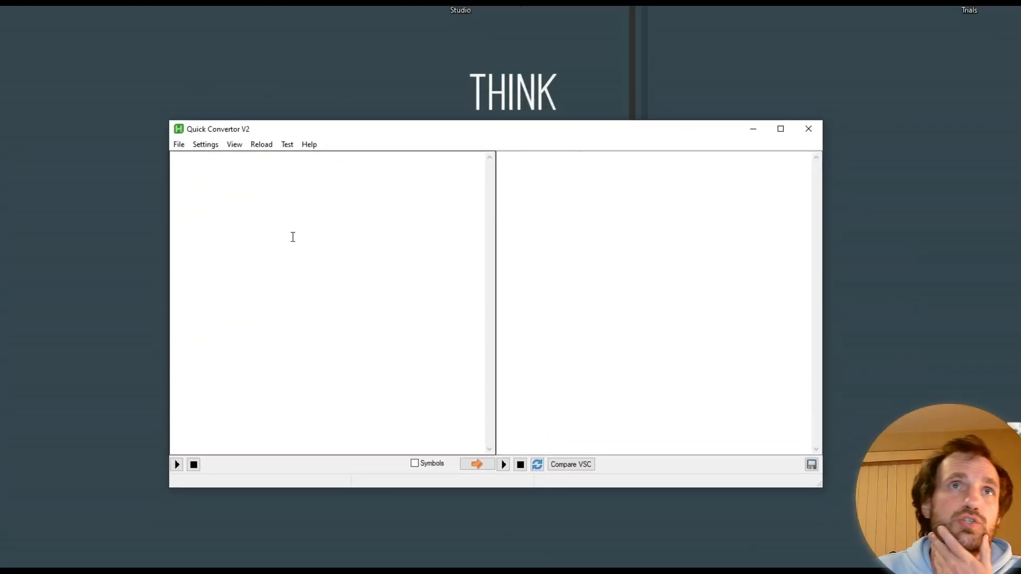
click(290, 229)
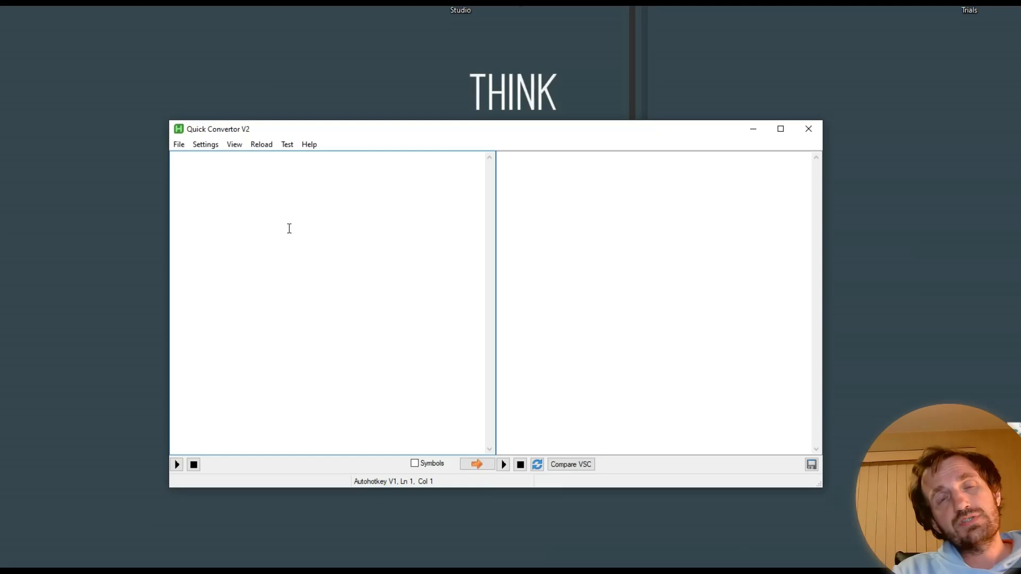
mouse_move(194, 170)
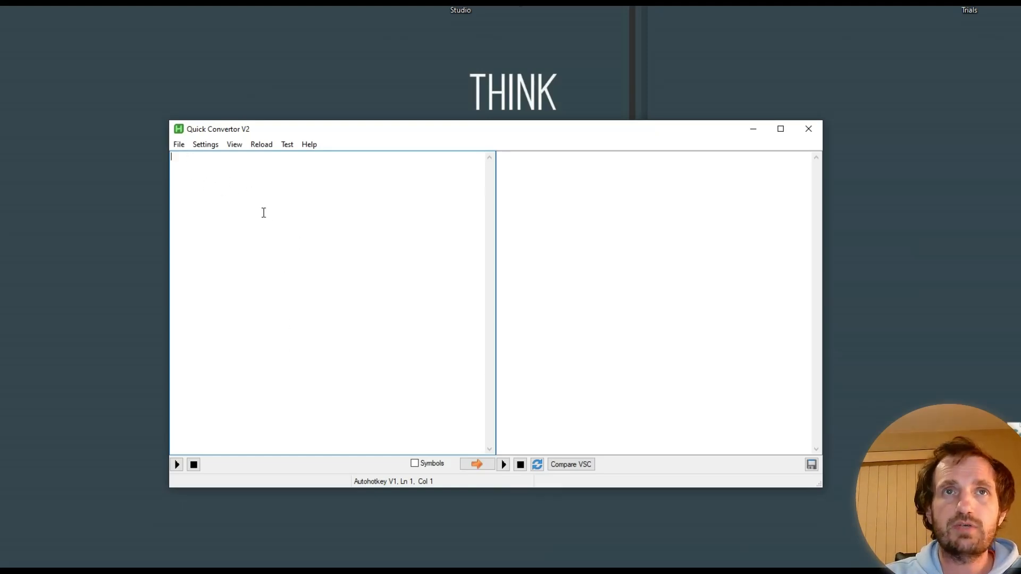
mouse_move(634, 294)
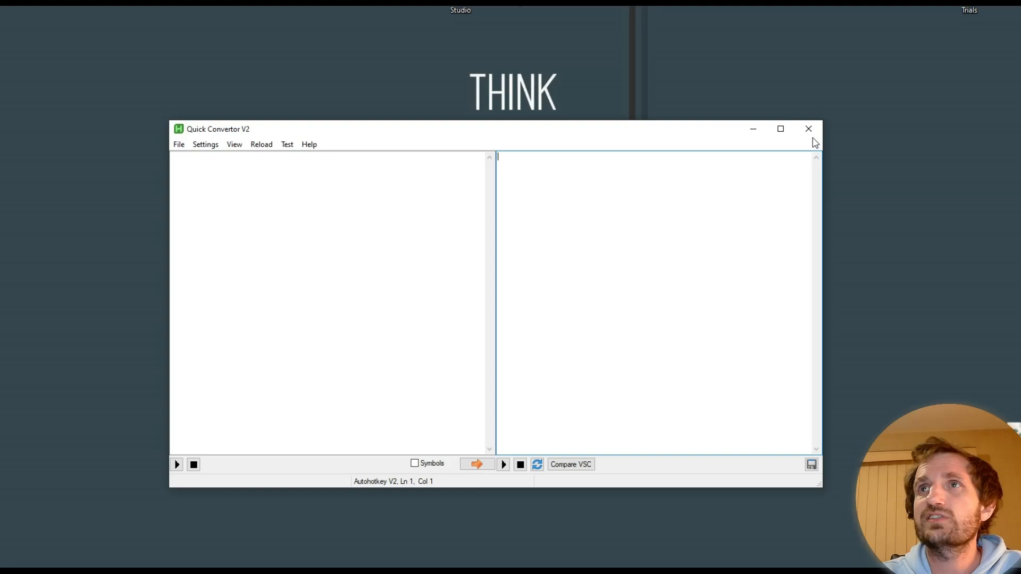
mouse_move(808, 128)
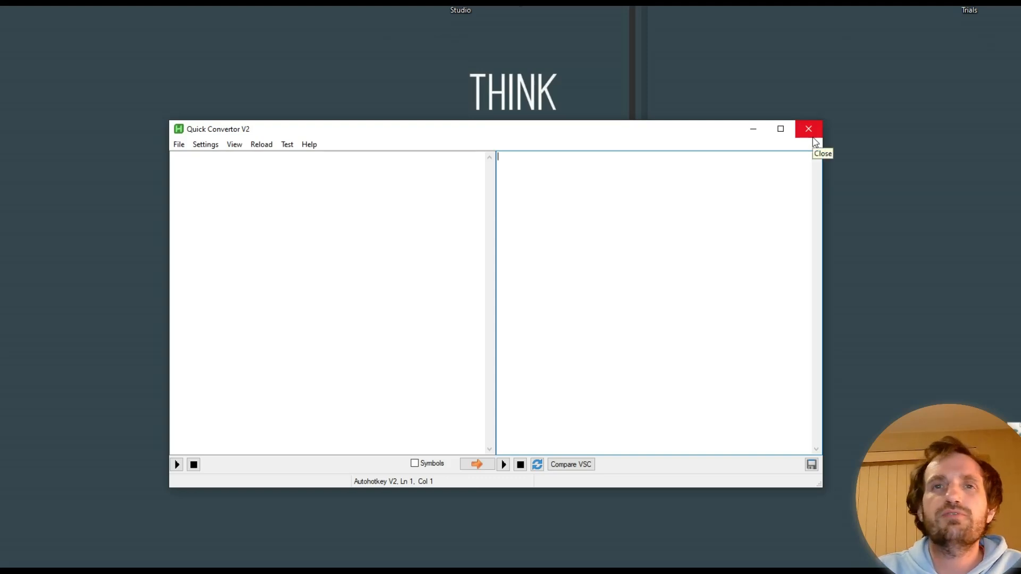
mouse_move(814, 142)
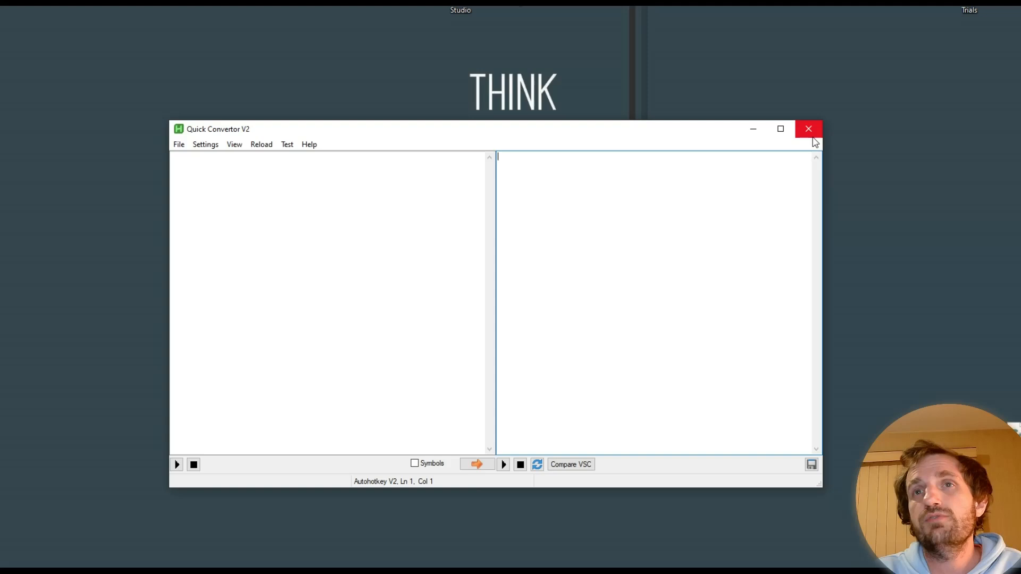
click(808, 129)
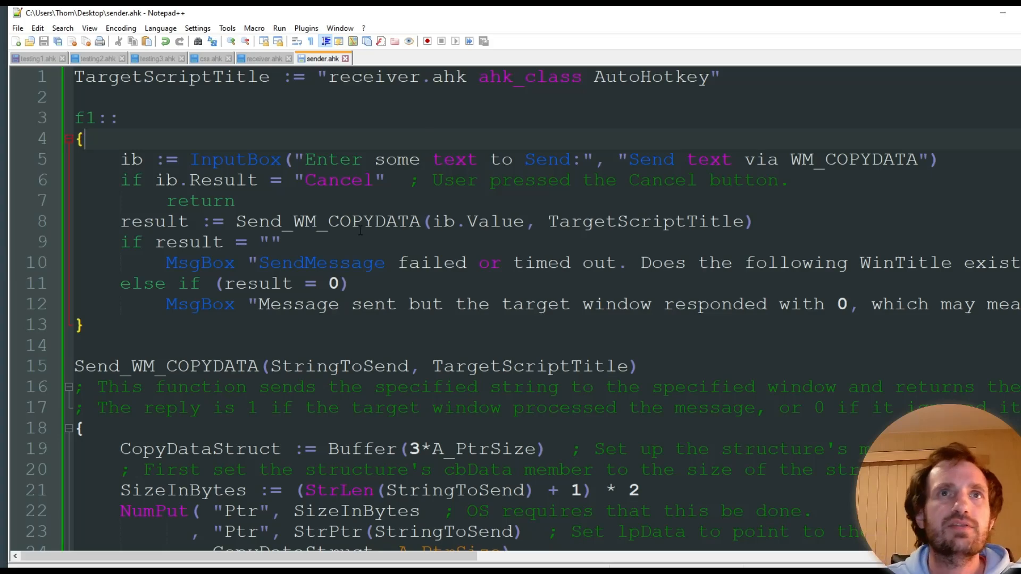
- Scroll through the rest of sender.ahk and back to the top
scroll(down, 3)
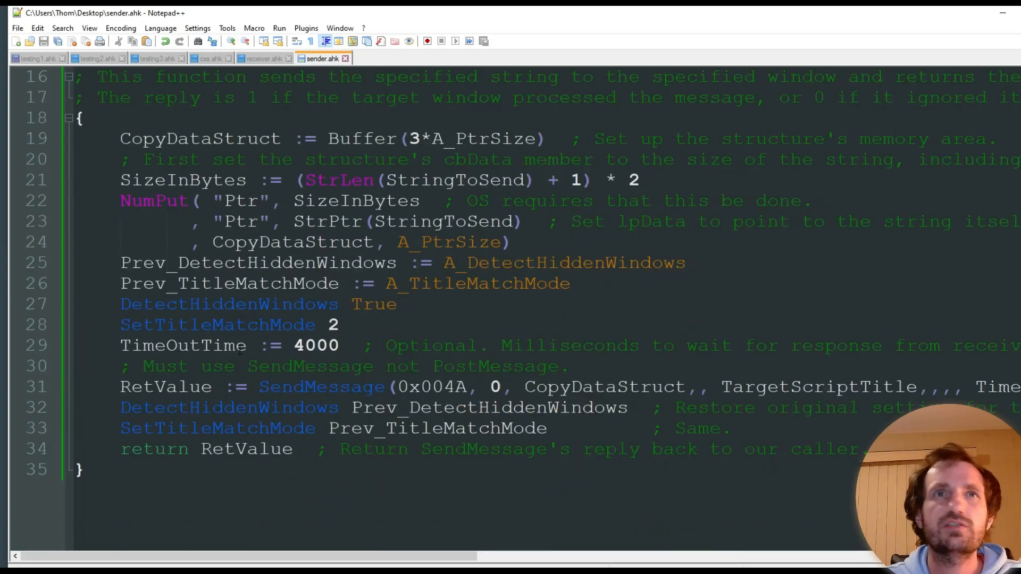
scroll(up, 3)
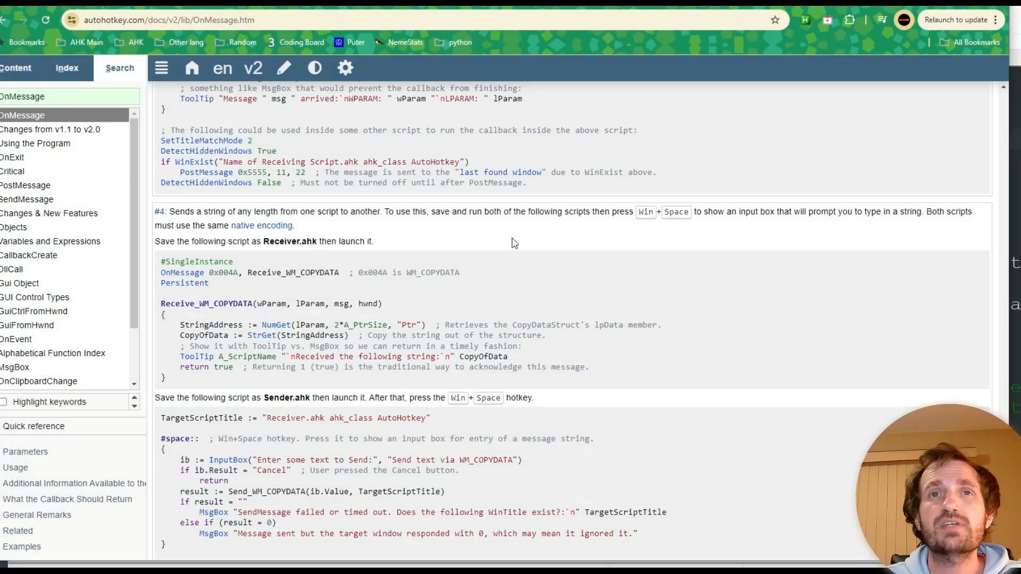
mouse_move(184, 222)
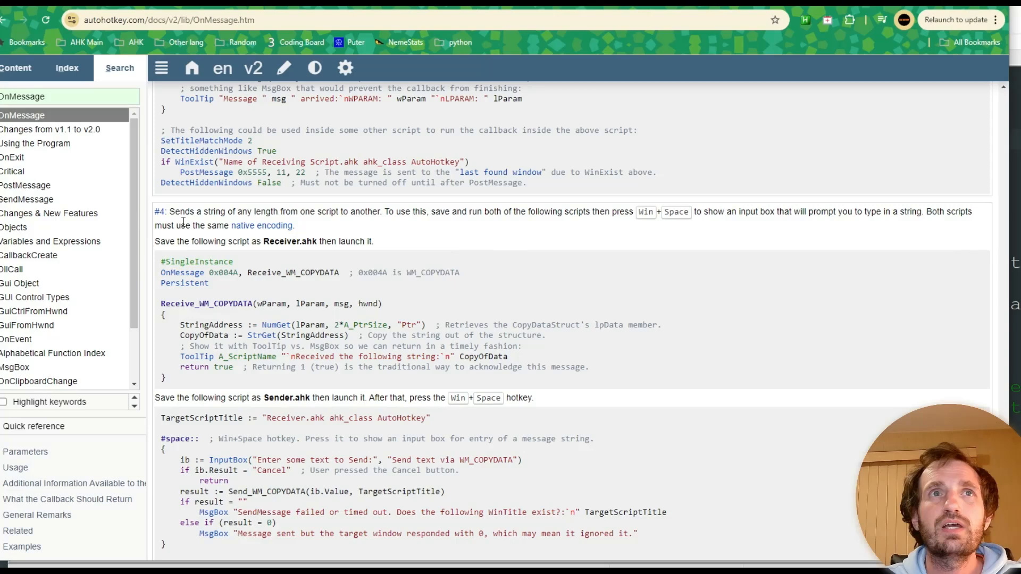
mouse_move(408, 276)
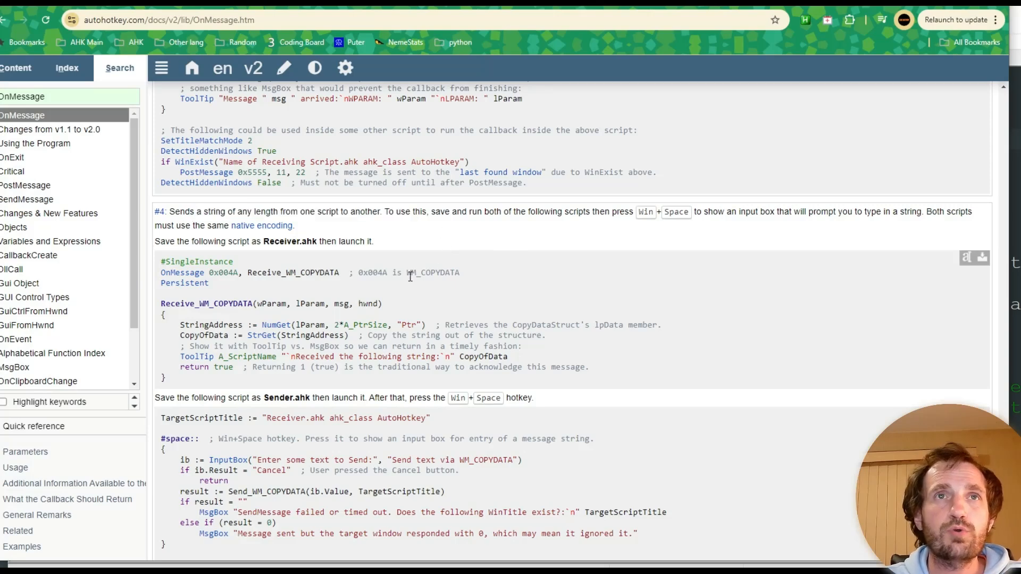
scroll(down, 3)
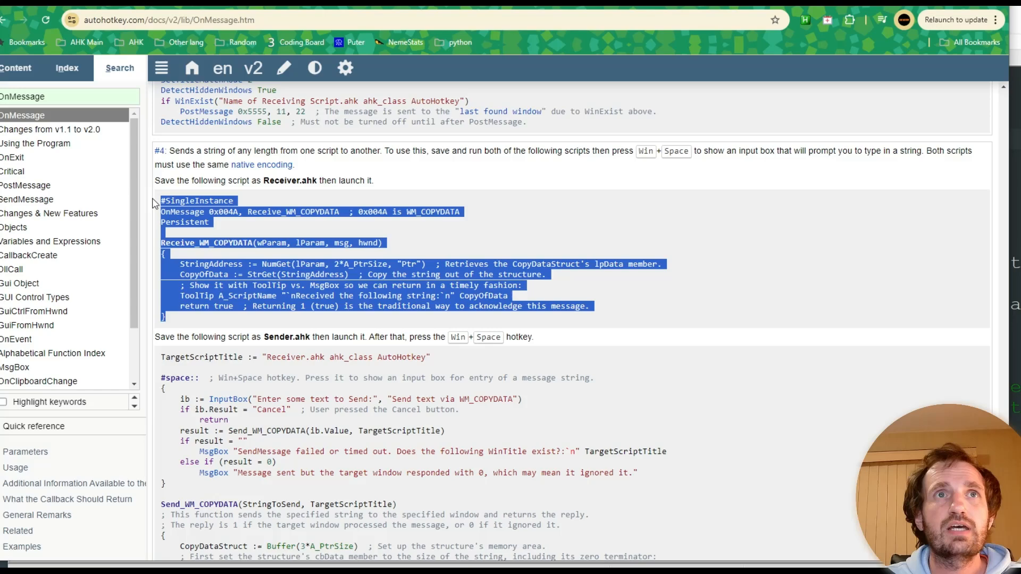
click(299, 199)
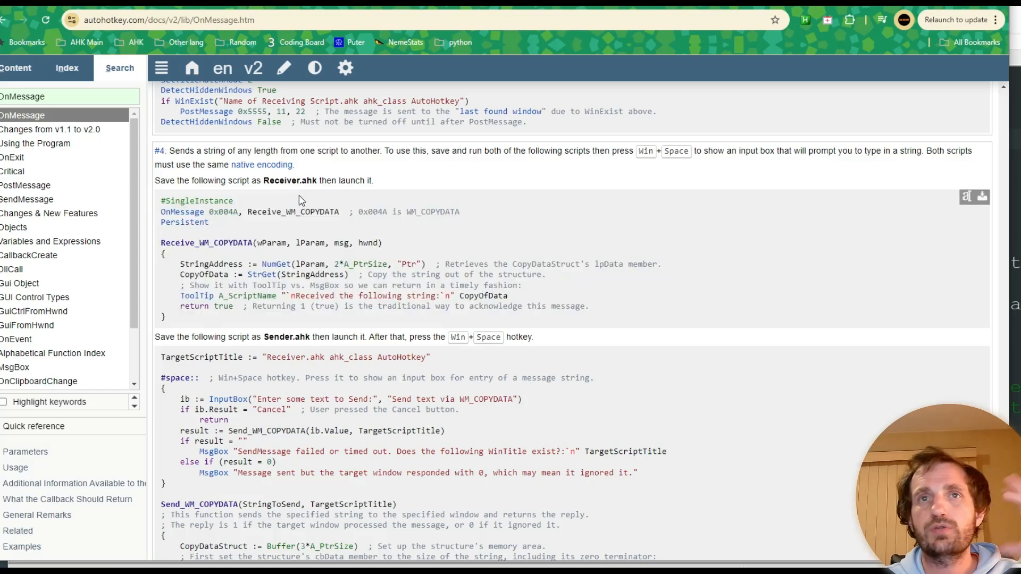
scroll(down, 3)
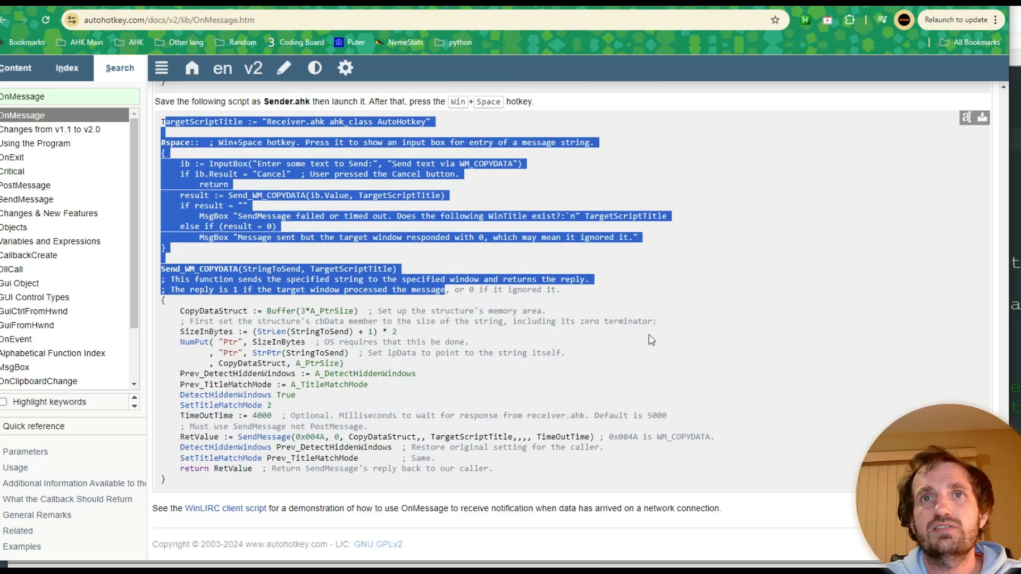
click(651, 340)
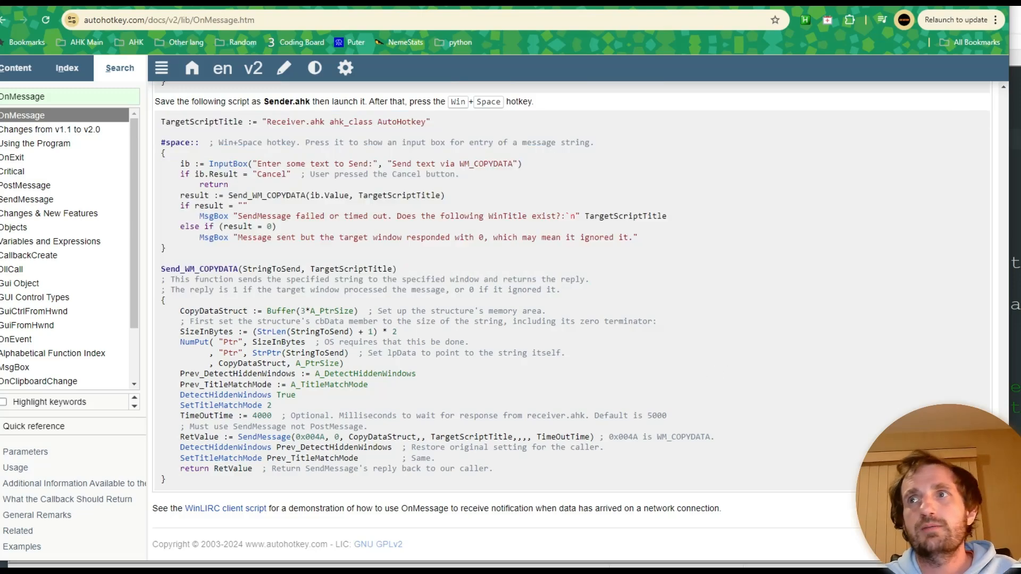
scroll(up, 3)
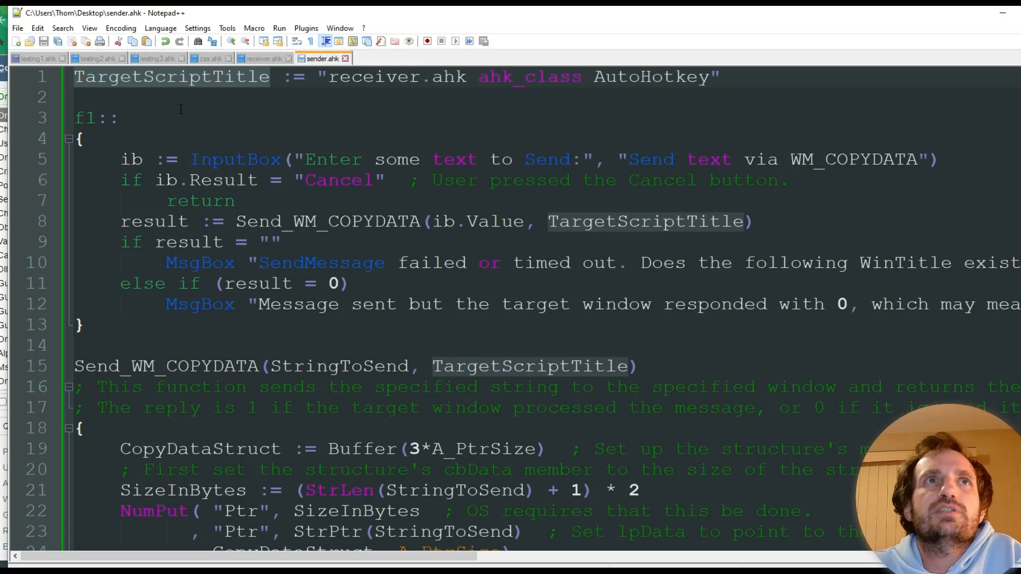
click(130, 118)
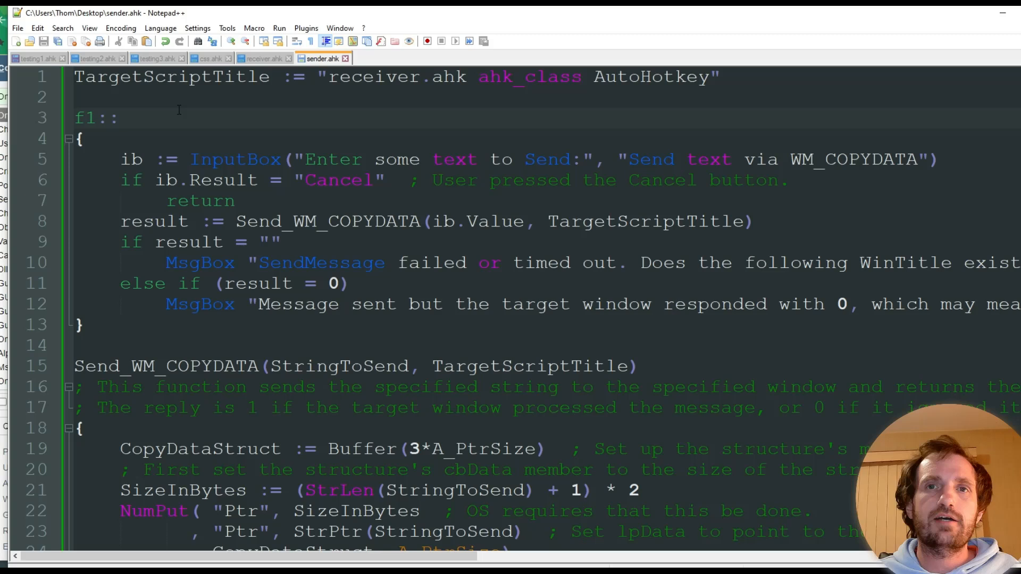
click(130, 118)
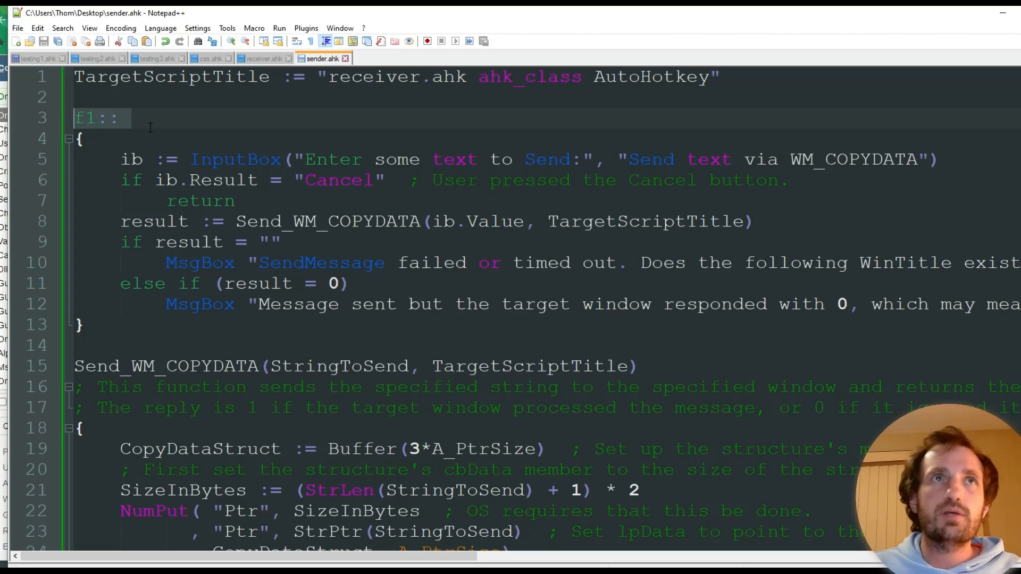
click(130, 118)
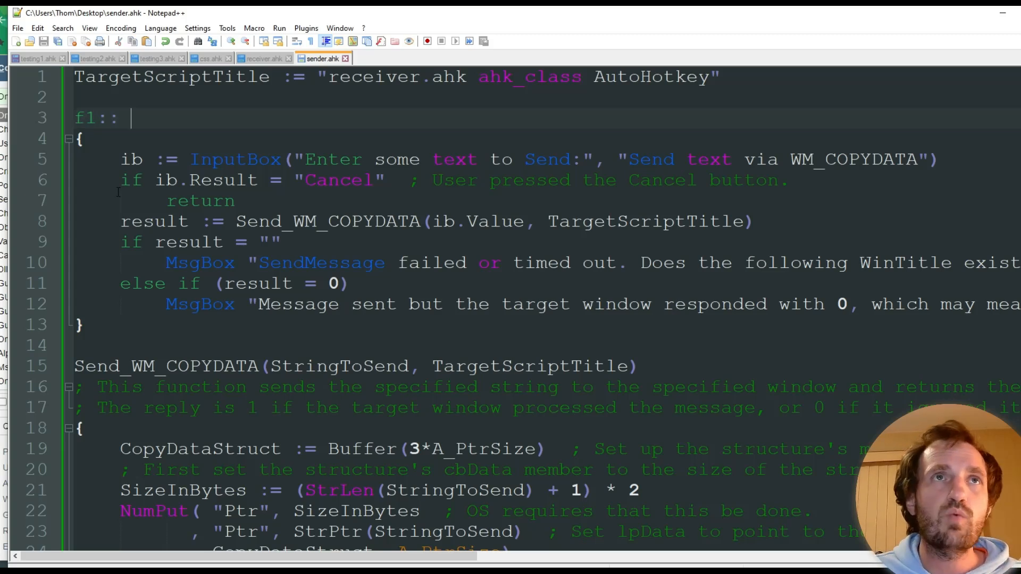
double_click(234, 160)
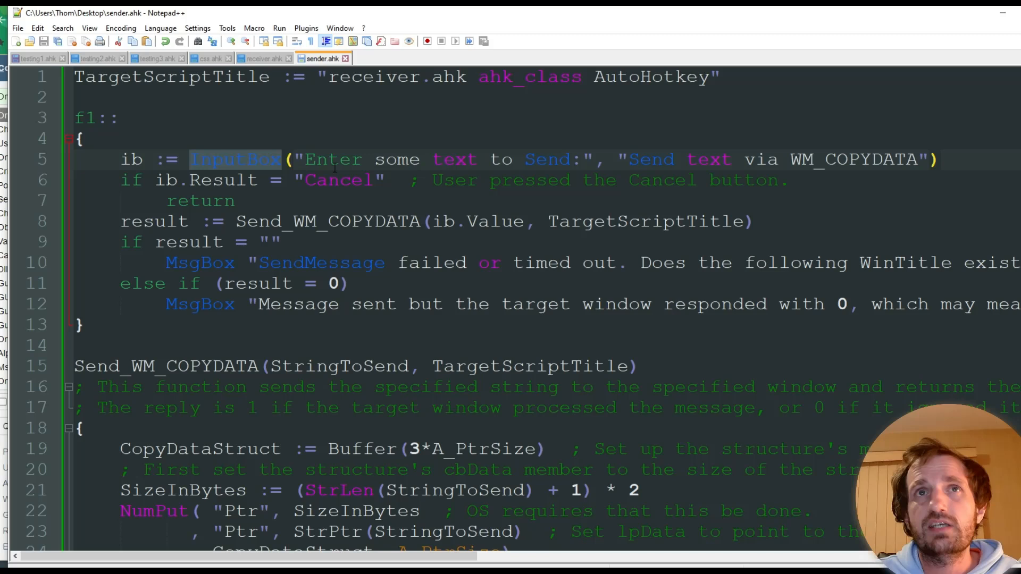
mouse_move(338, 189)
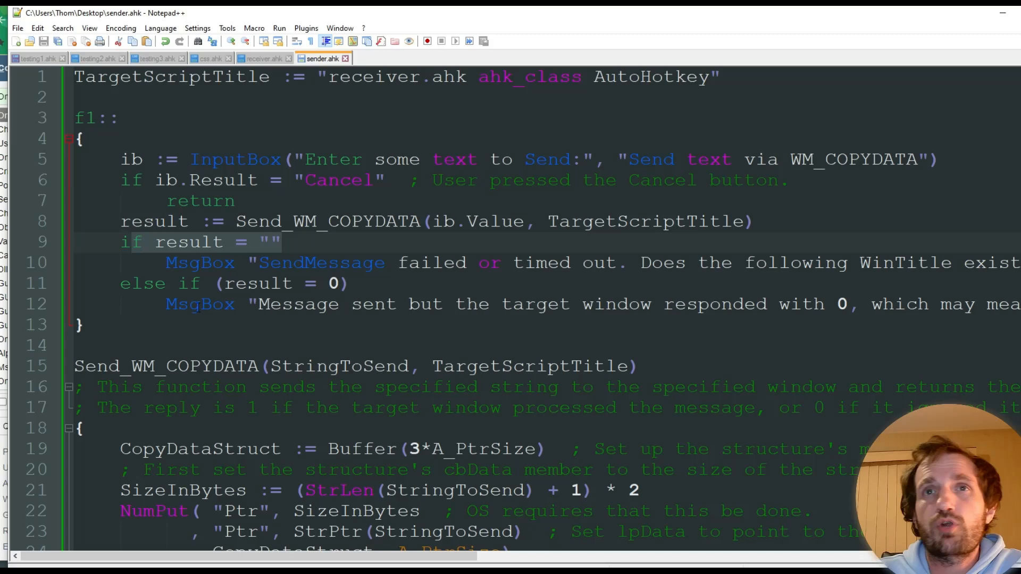
click(362, 335)
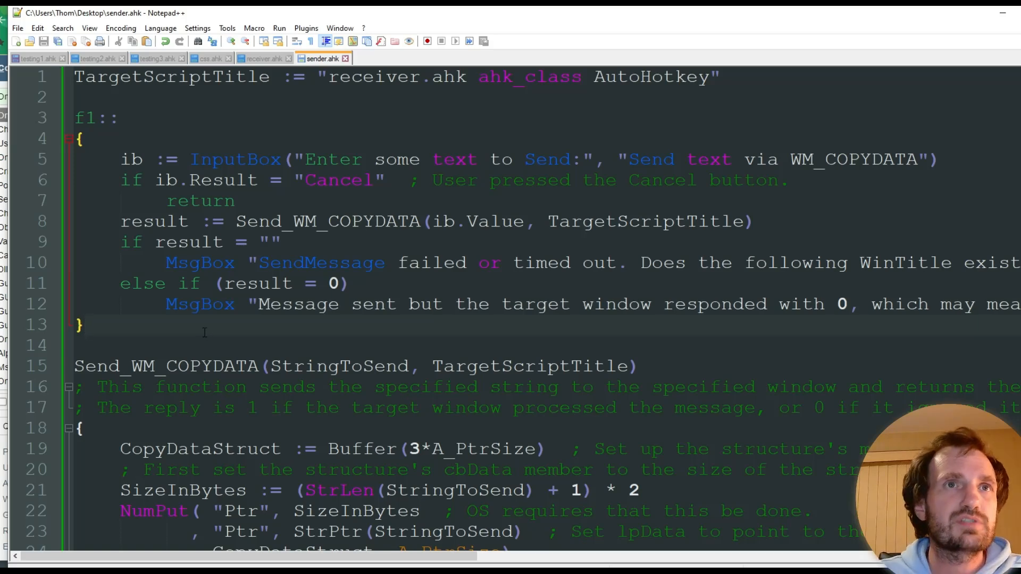
scroll(down, 3)
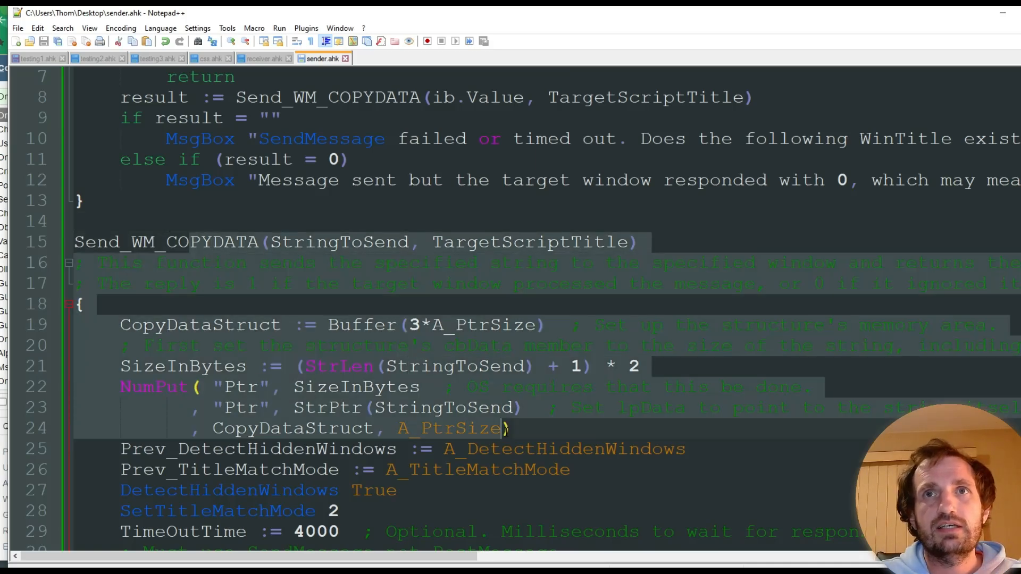
- Change the TimeOutTime value in Send_WM_COPYDATA from 4000 to 8000 milliseconds
scroll(down, 3)
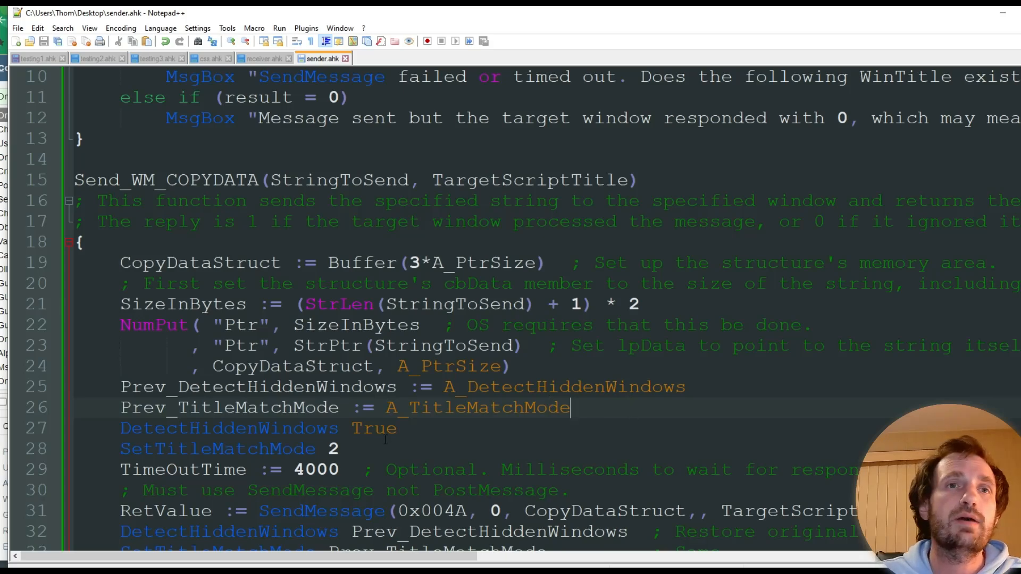
scroll(down, 3)
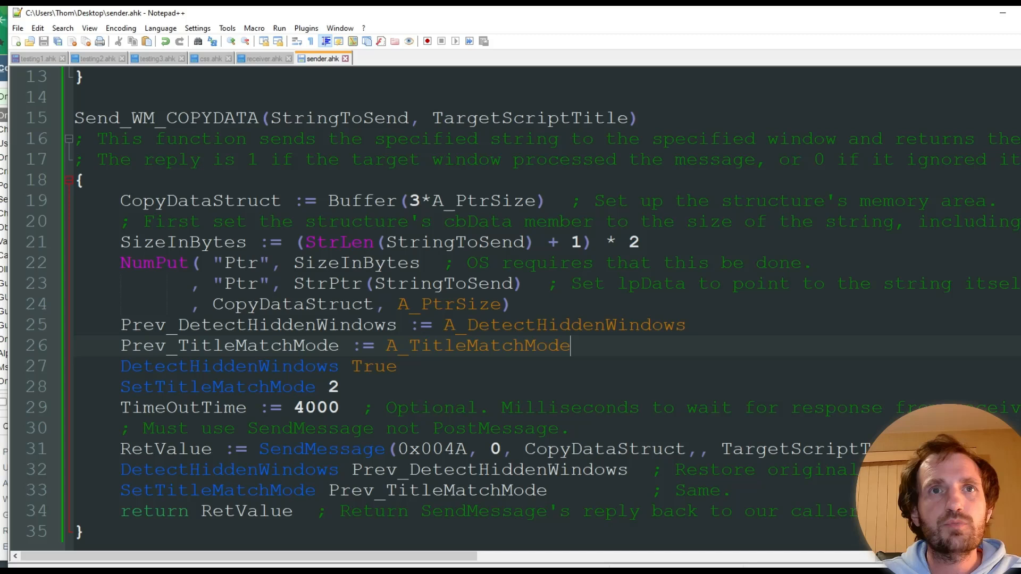
double_click(317, 408)
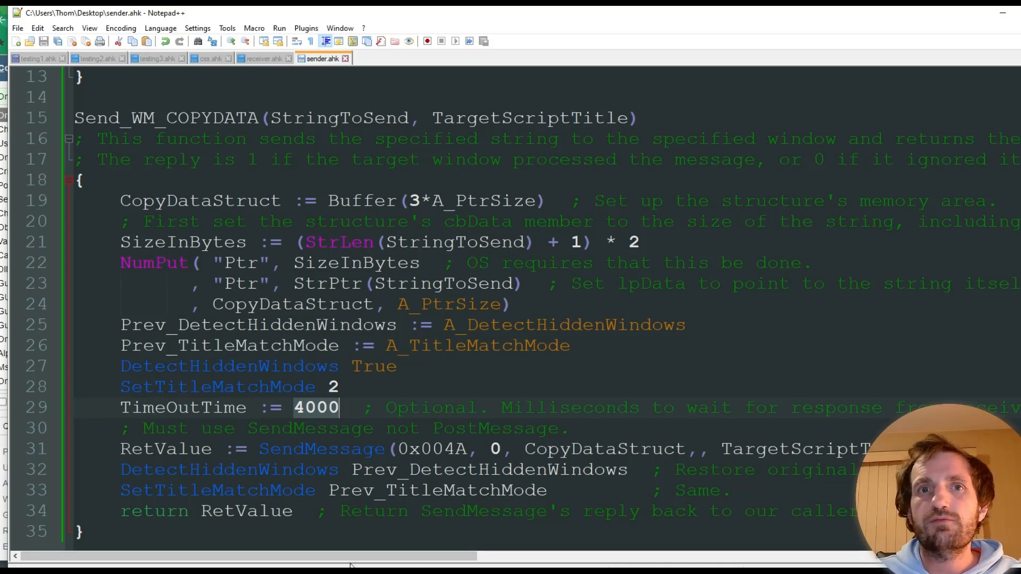
scroll(right, 3)
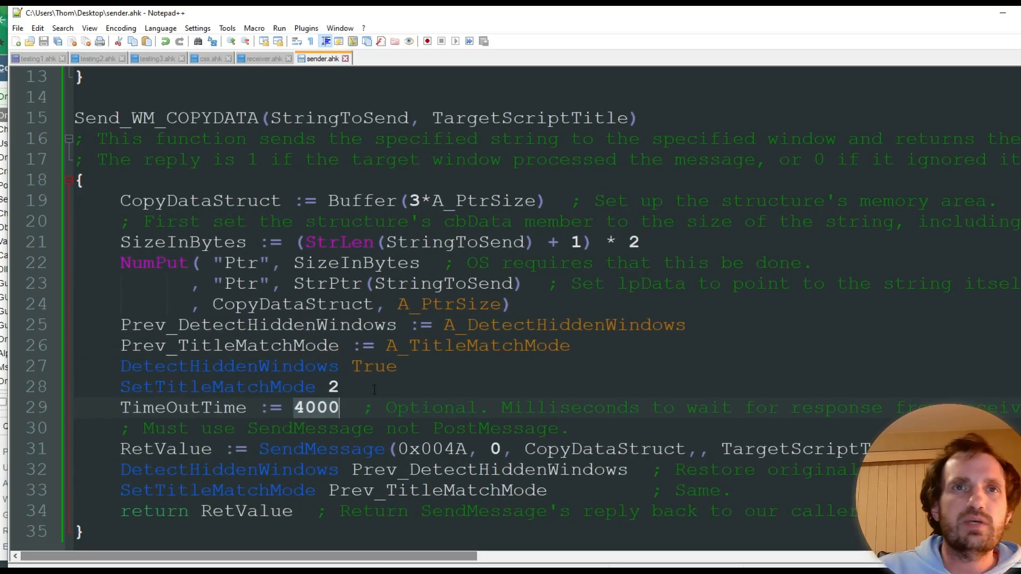
click(337, 386)
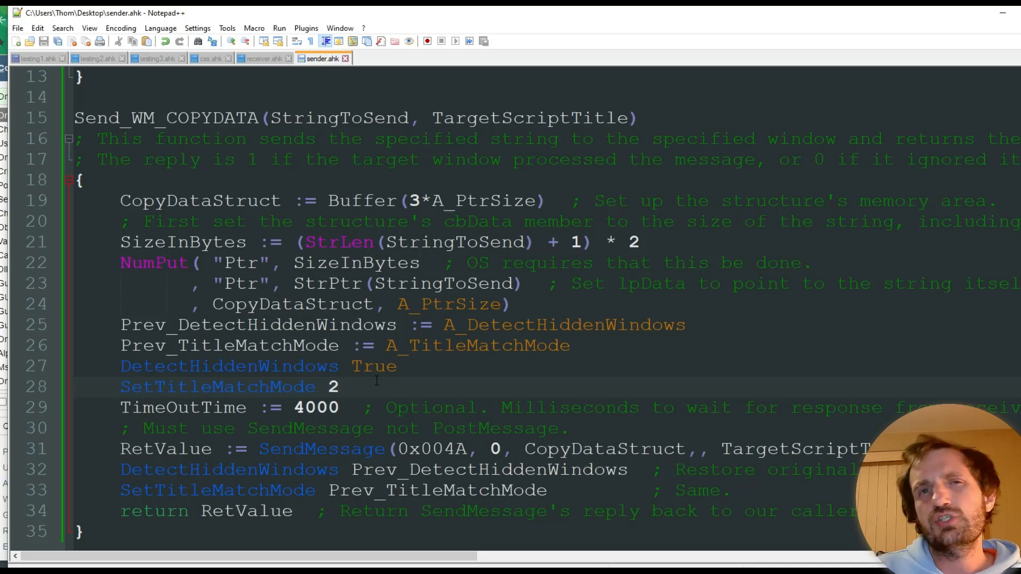
double_click(315, 407)
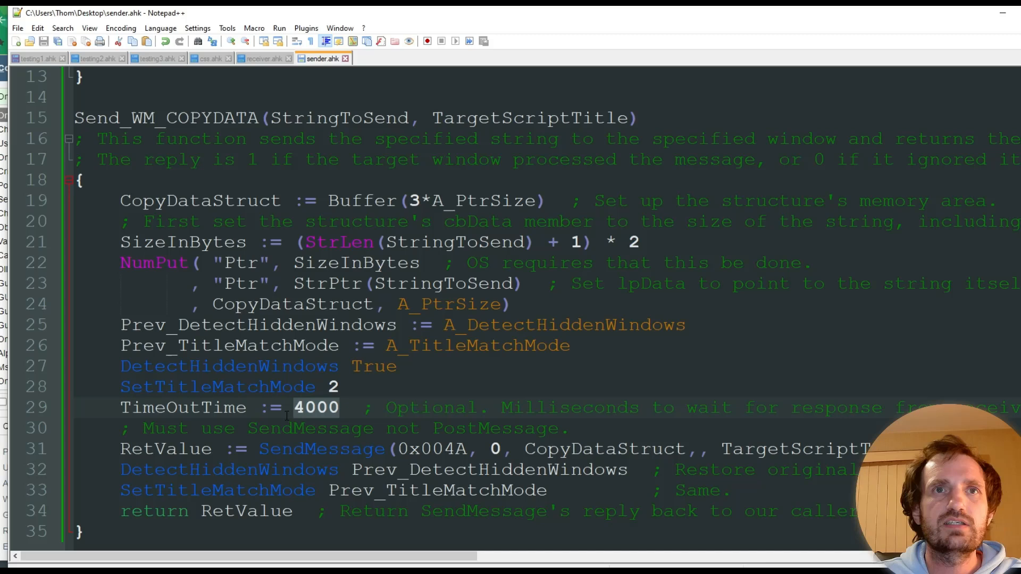
text(8)
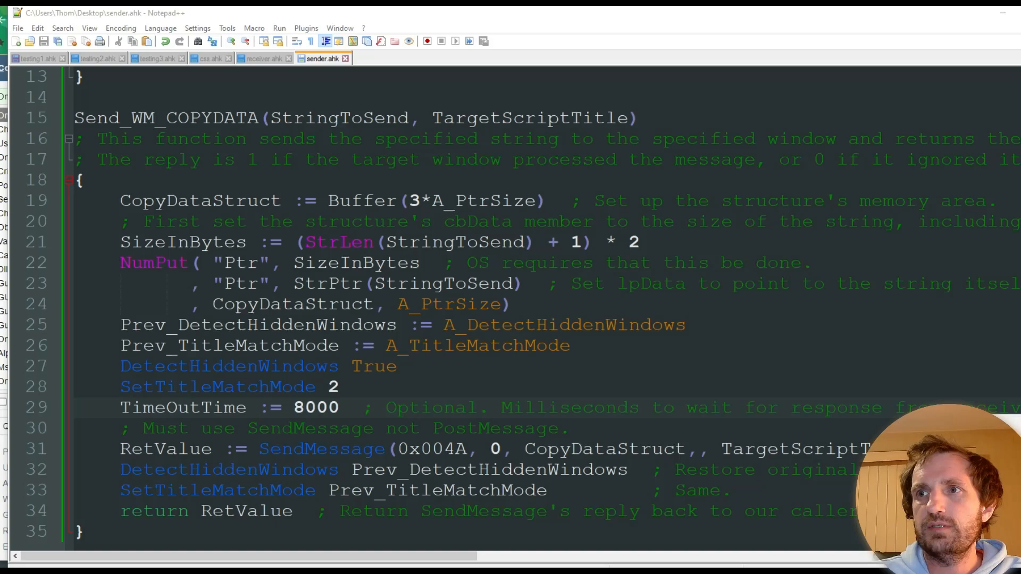
- Return to the top of sender.ahk at the F1 hotkey line, then move to receiver.ahk
scroll(down, 3)
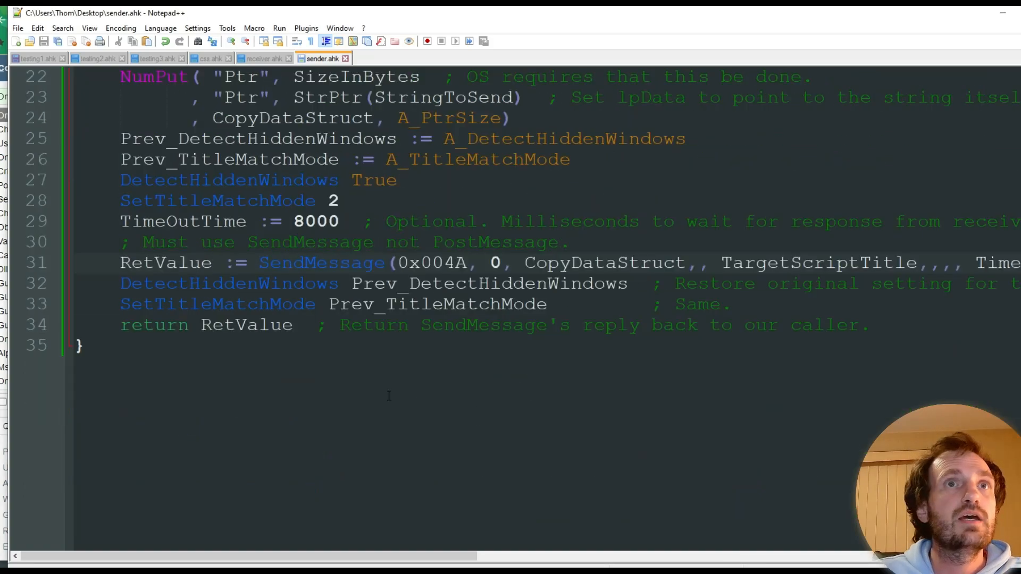
scroll(up, 3)
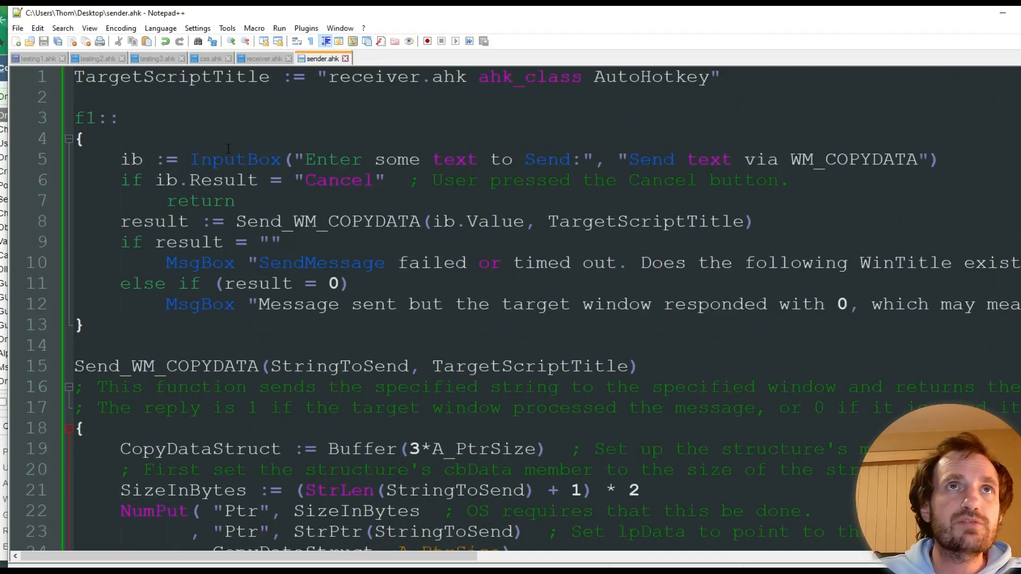
click(129, 118)
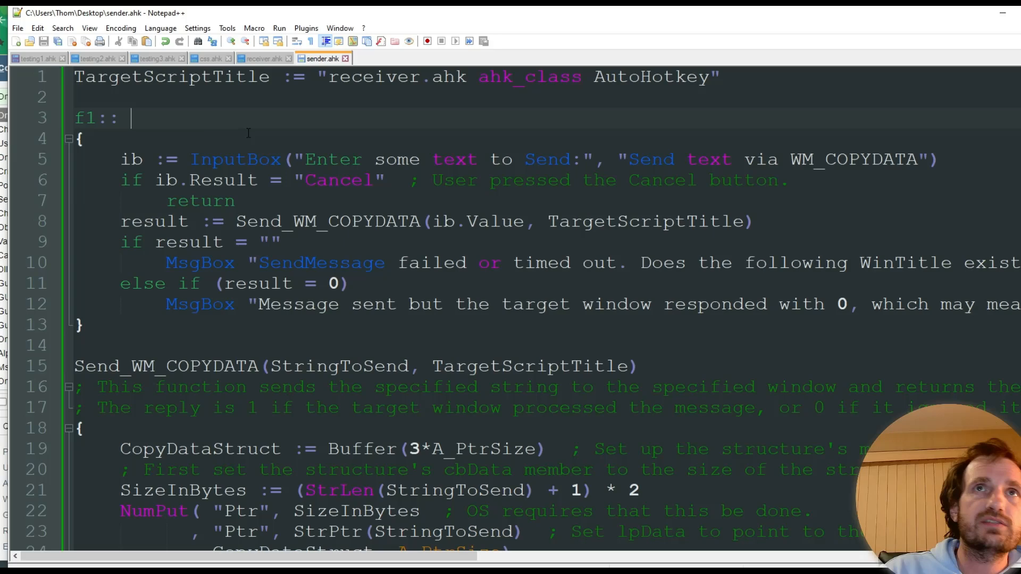
mouse_move(264, 71)
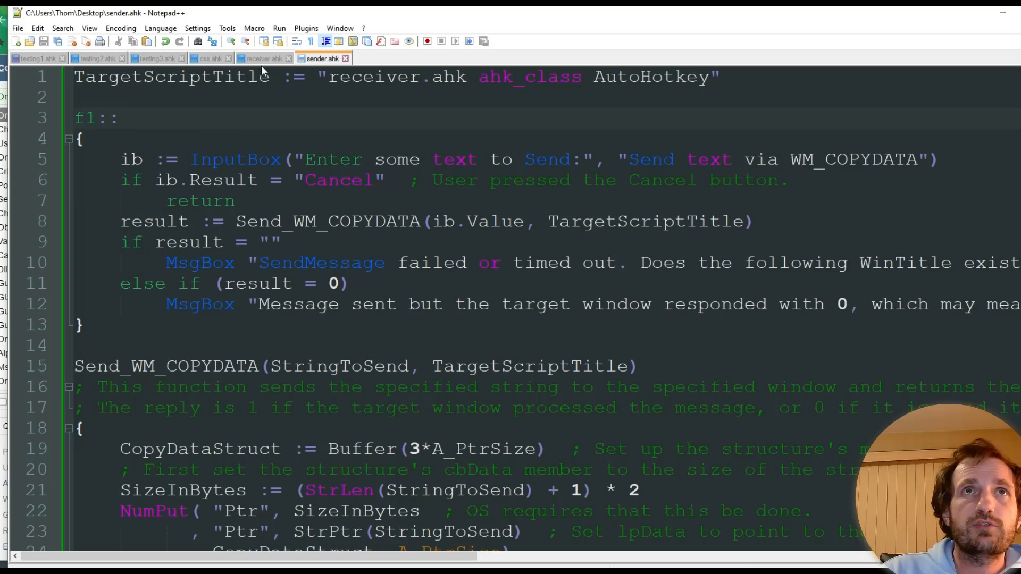
click(261, 57)
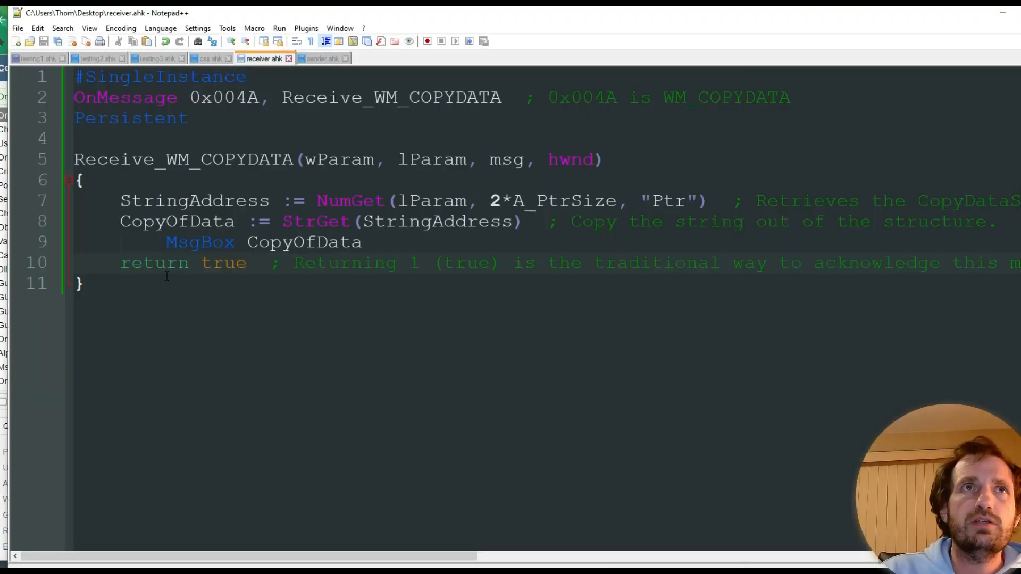
- Review receiver.ahk's OnMessage handler: the 0x004A WM_COPYDATA number, StringAddress and CopyOfData
double_click(123, 97)
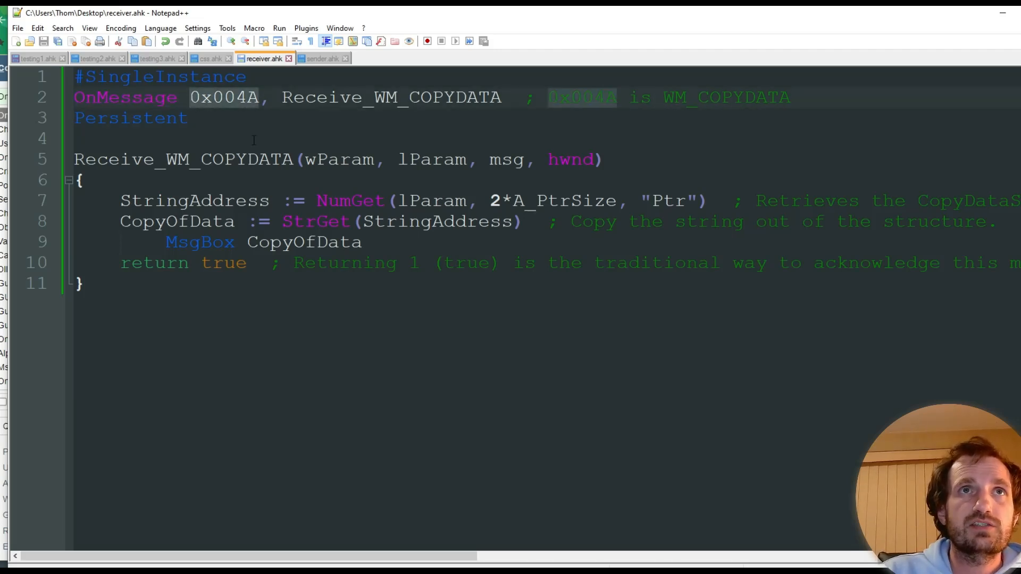
click(249, 138)
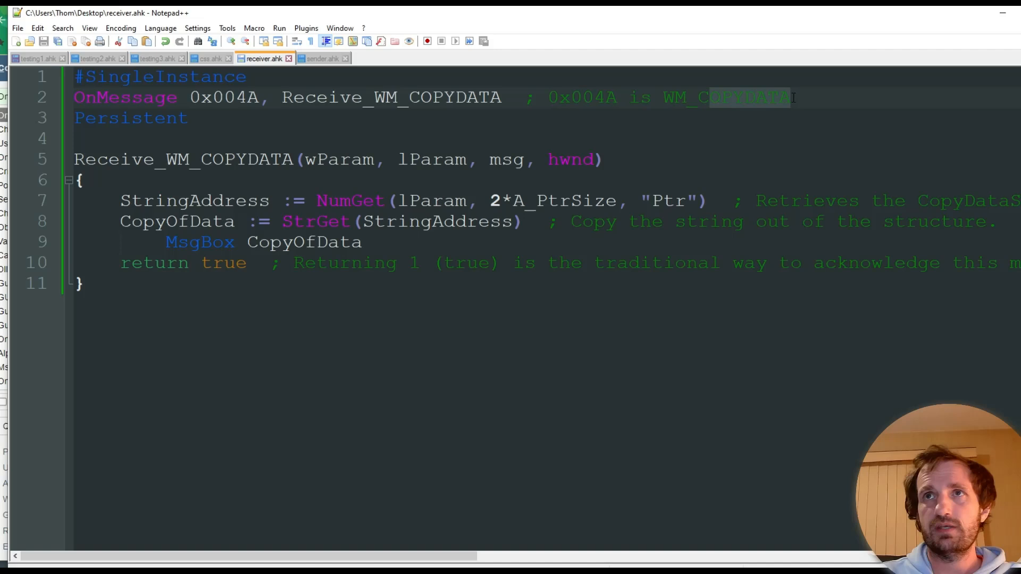
click(188, 118)
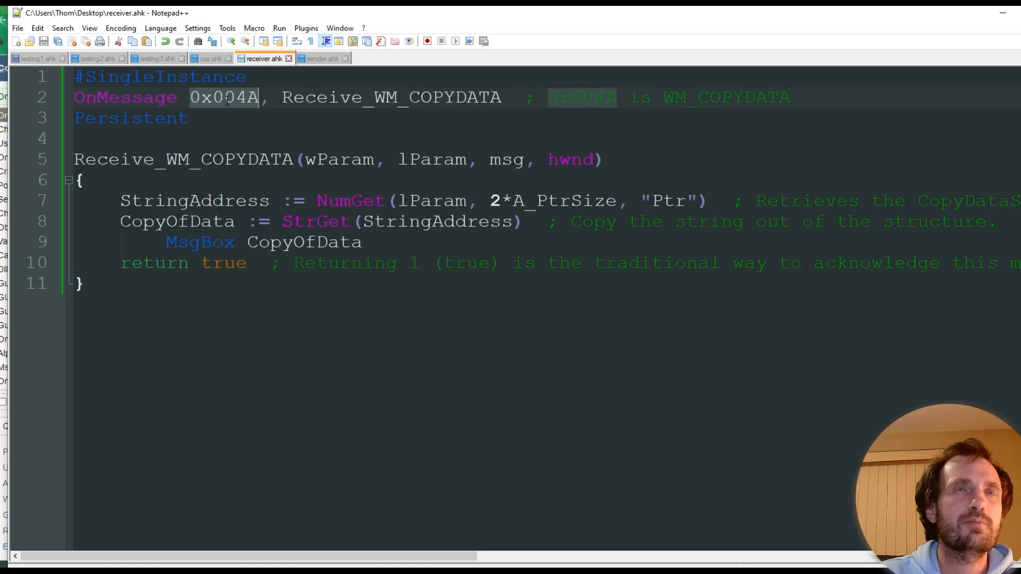
click(74, 139)
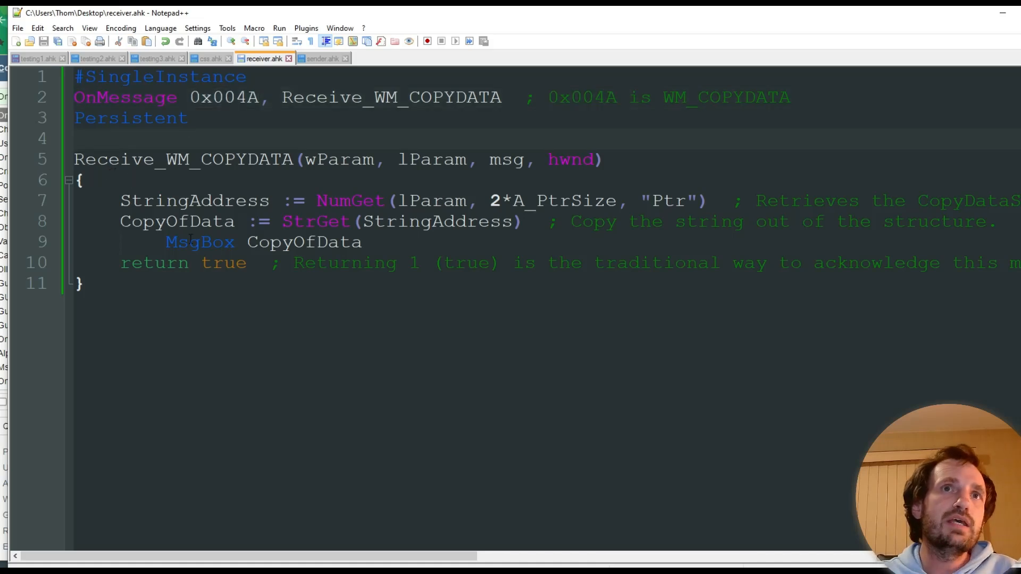
double_click(200, 242)
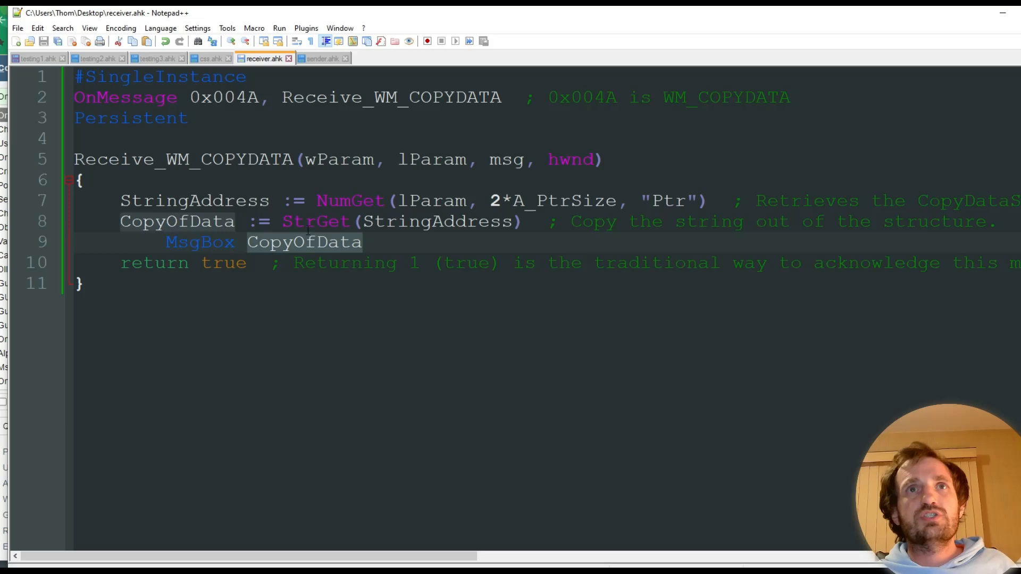
double_click(175, 221)
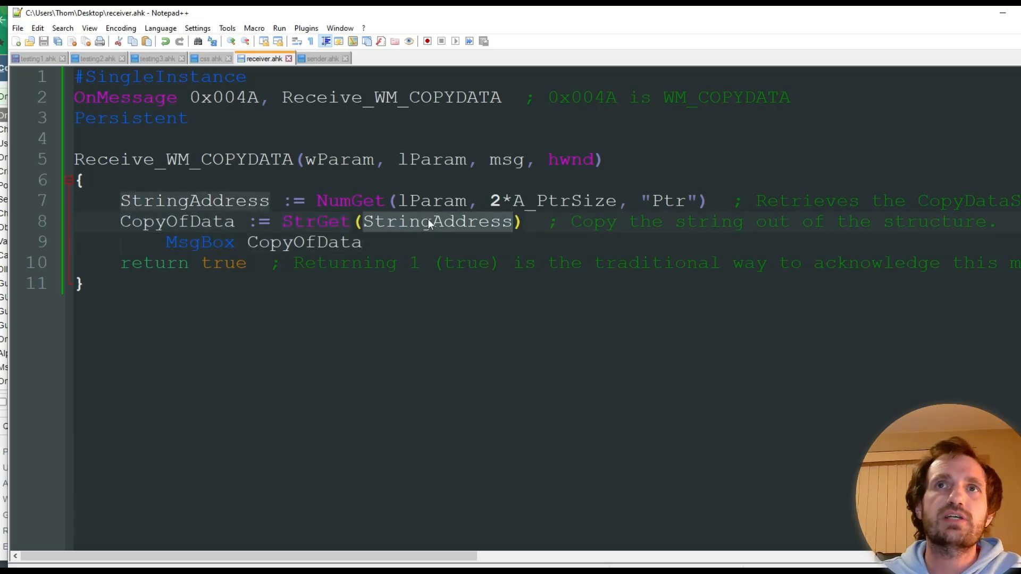
scroll(right, 3)
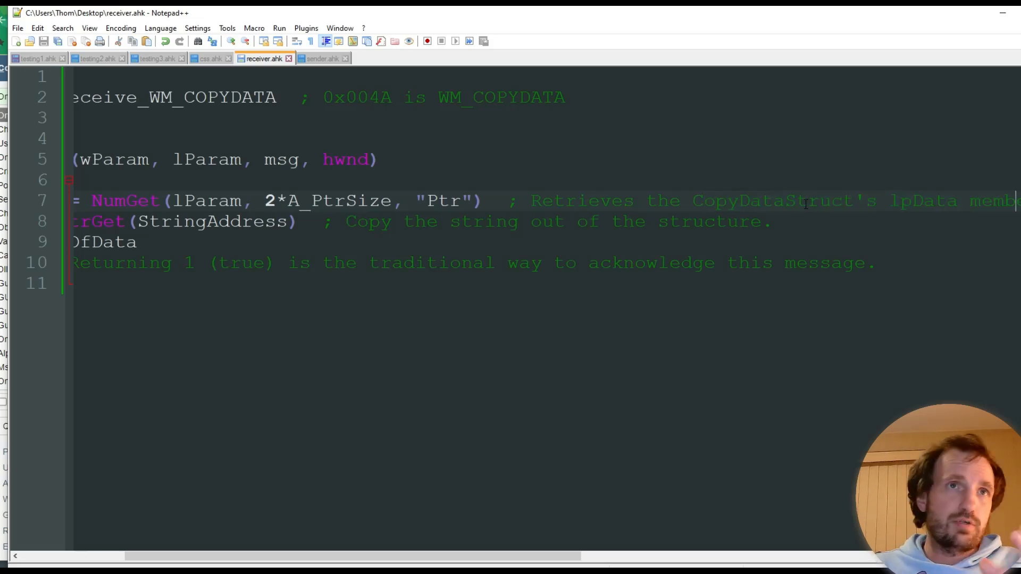
scroll(left, 3)
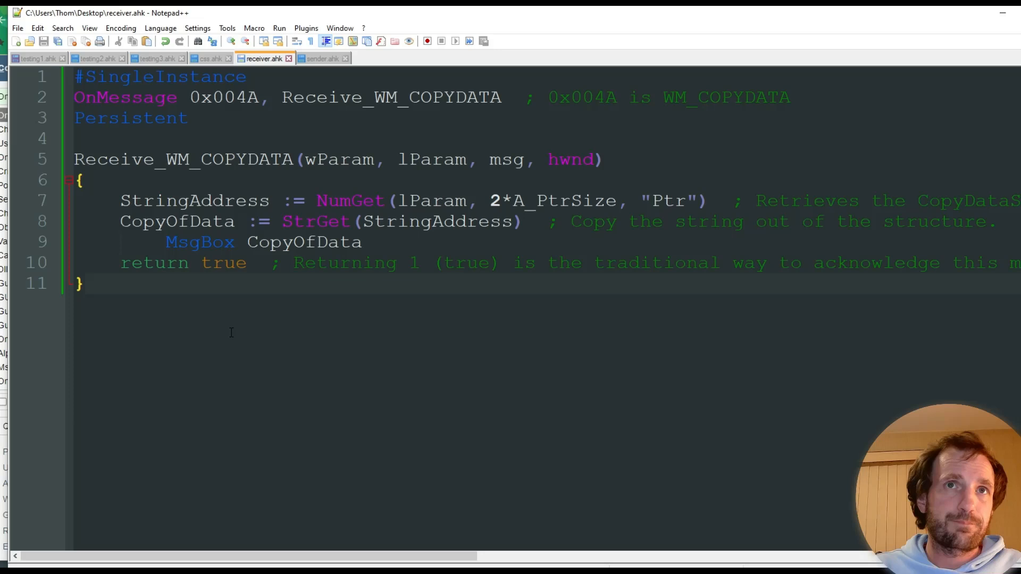
mouse_move(328, 308)
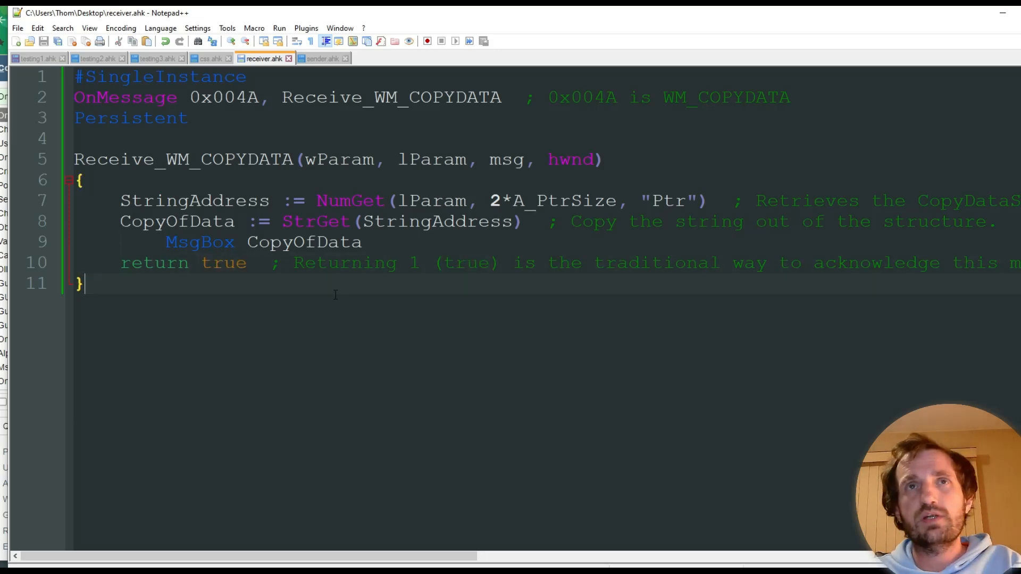
- Check the timeout line in sender.ahk, return to receiver.ahk, then leave for the desktop
click(322, 57)
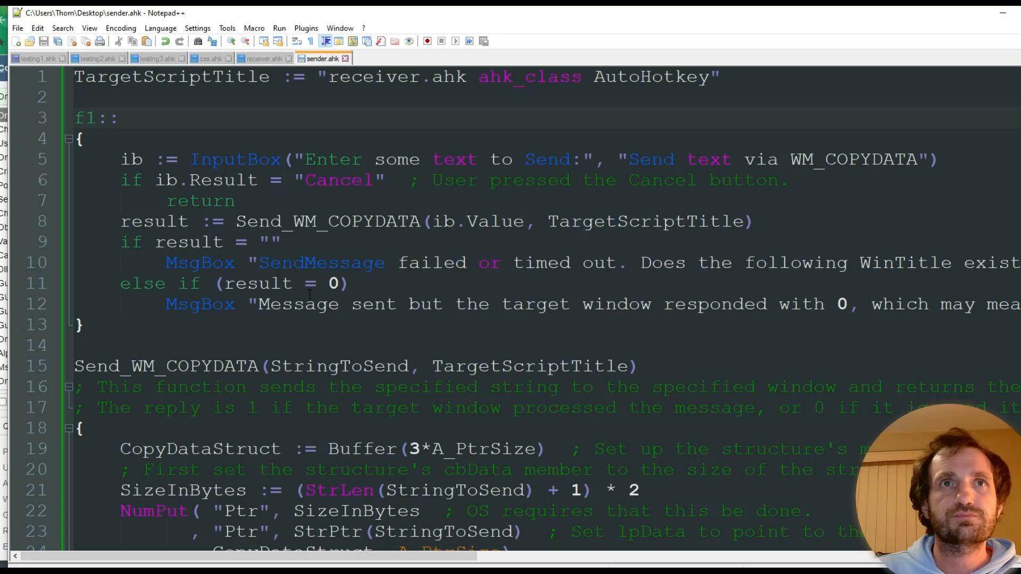
scroll(down, 3)
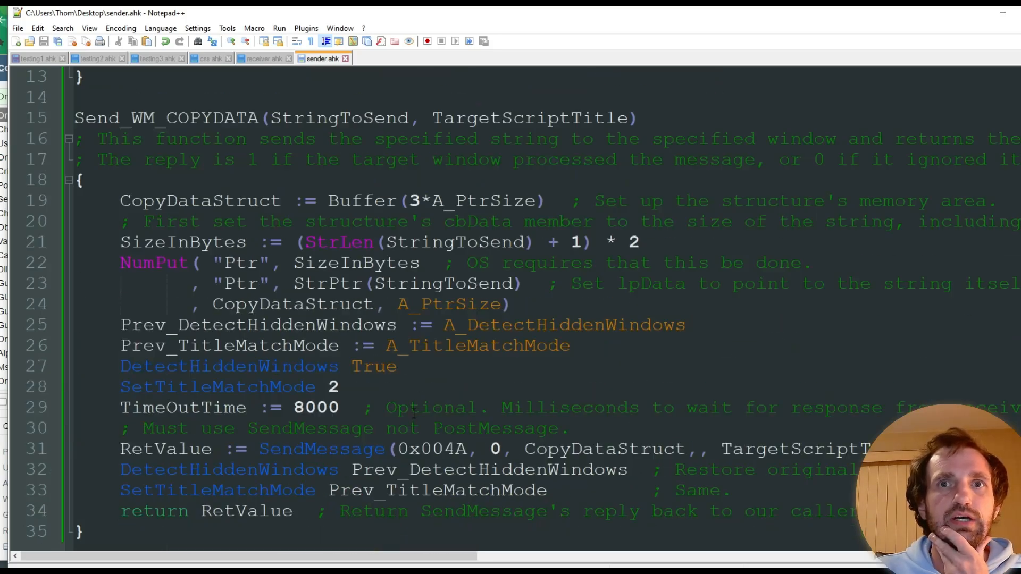
double_click(317, 408)
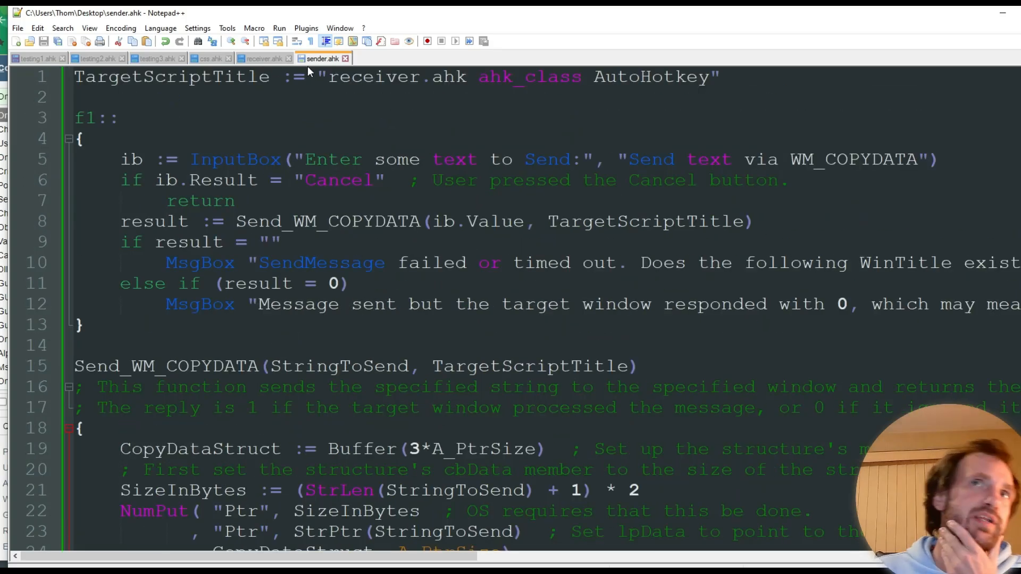
click(264, 57)
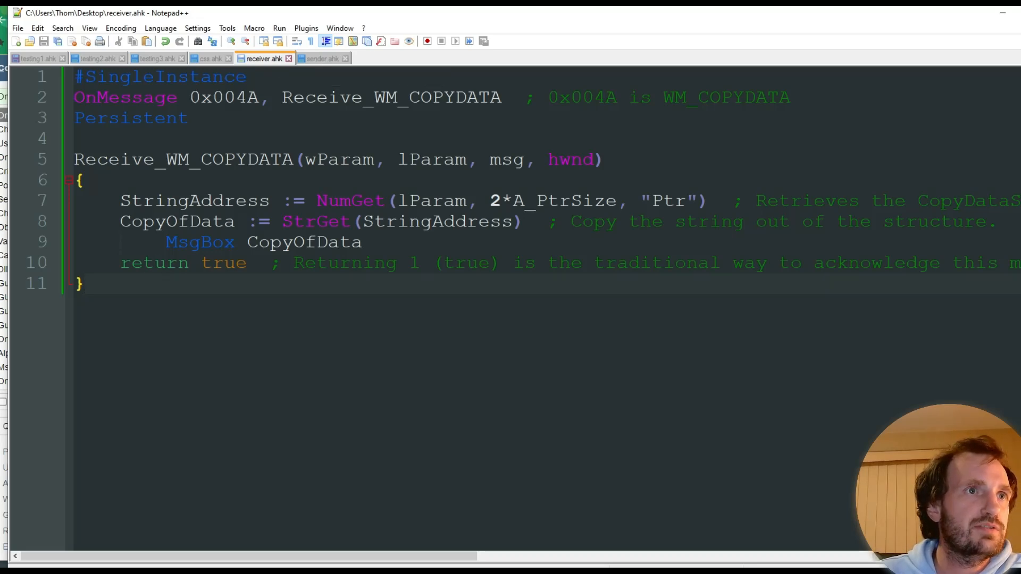
click(83, 283)
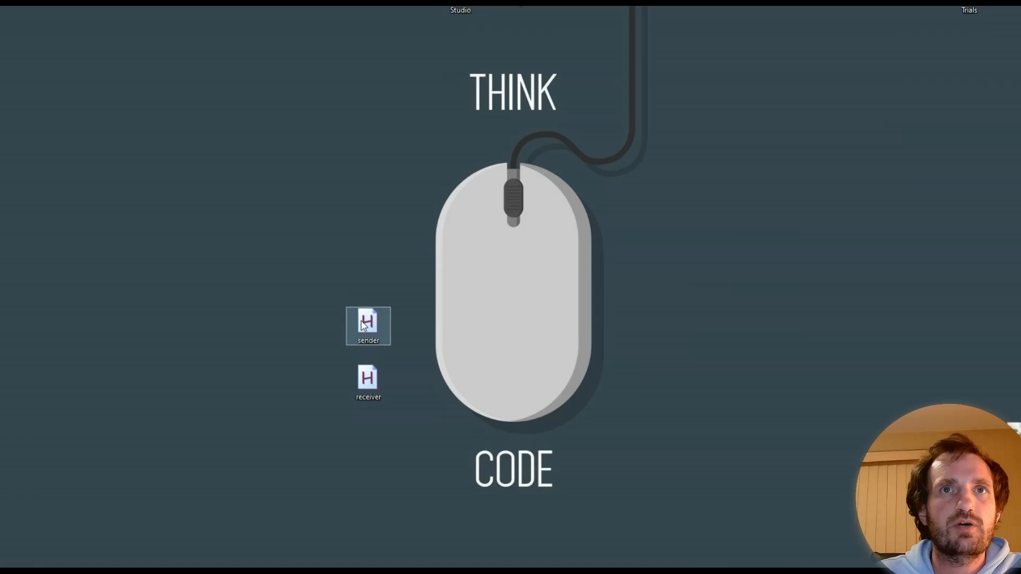
mouse_move(441, 328)
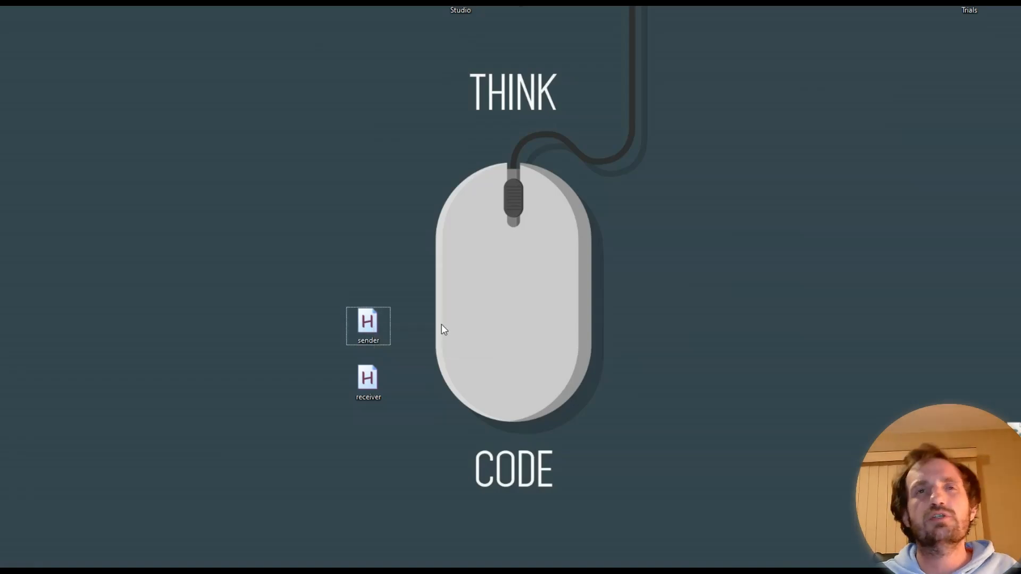
mouse_move(446, 322)
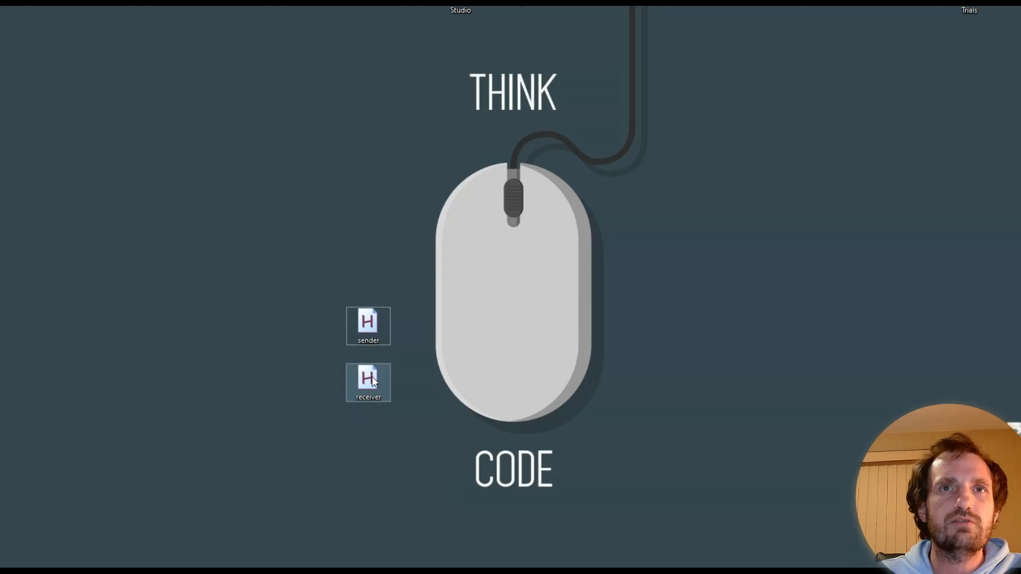
- Run receiver.ahk and then sender.ahk from the desktop with AutoHotkey 2.0.2 64-bit
double_click(368, 381)
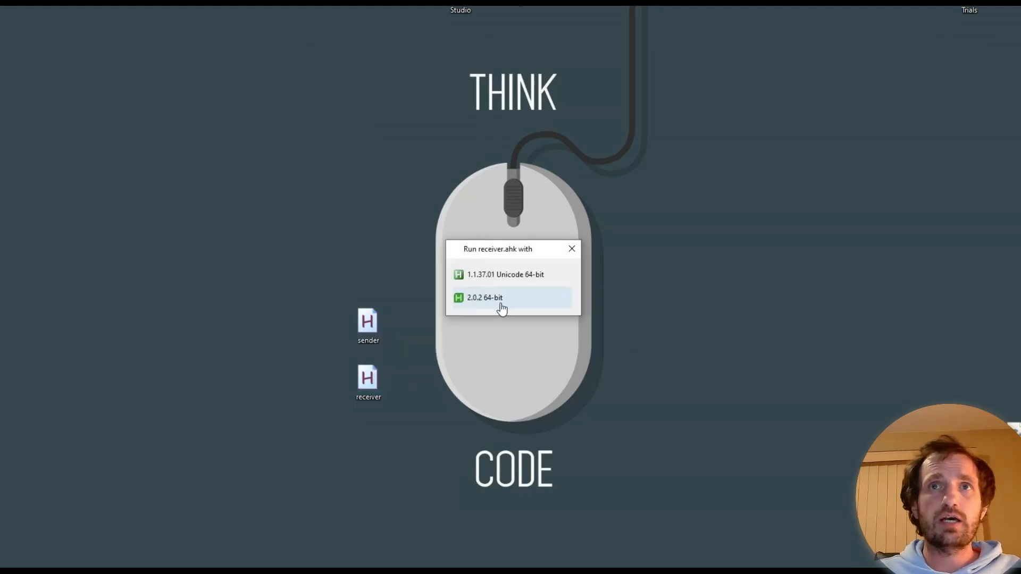
mouse_move(492, 315)
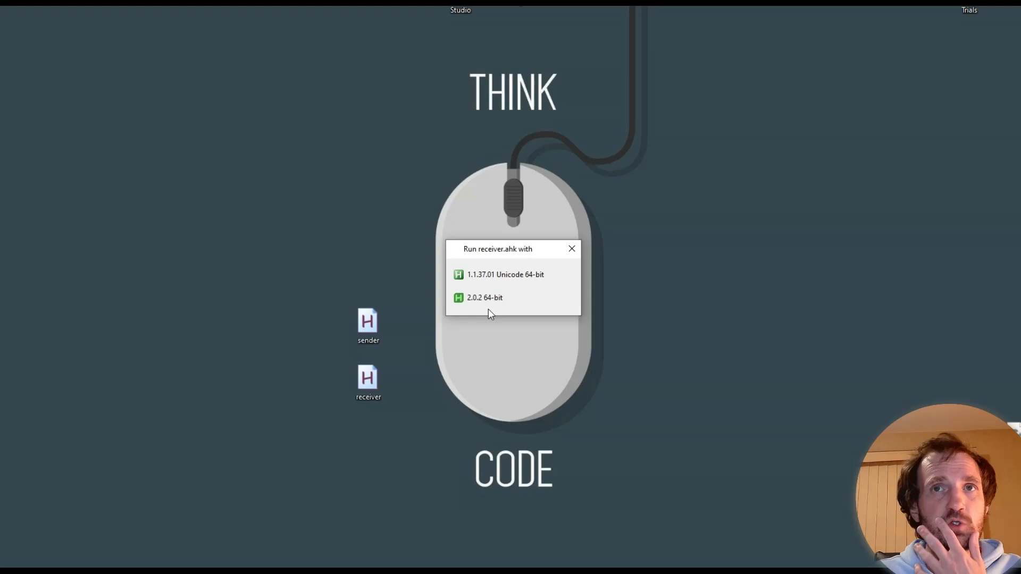
mouse_move(509, 330)
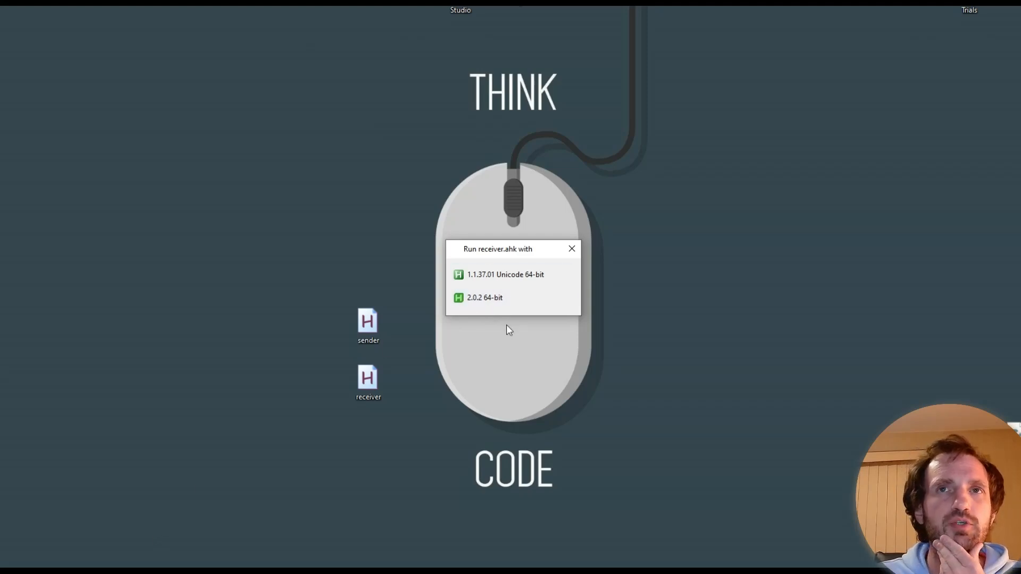
mouse_move(511, 301)
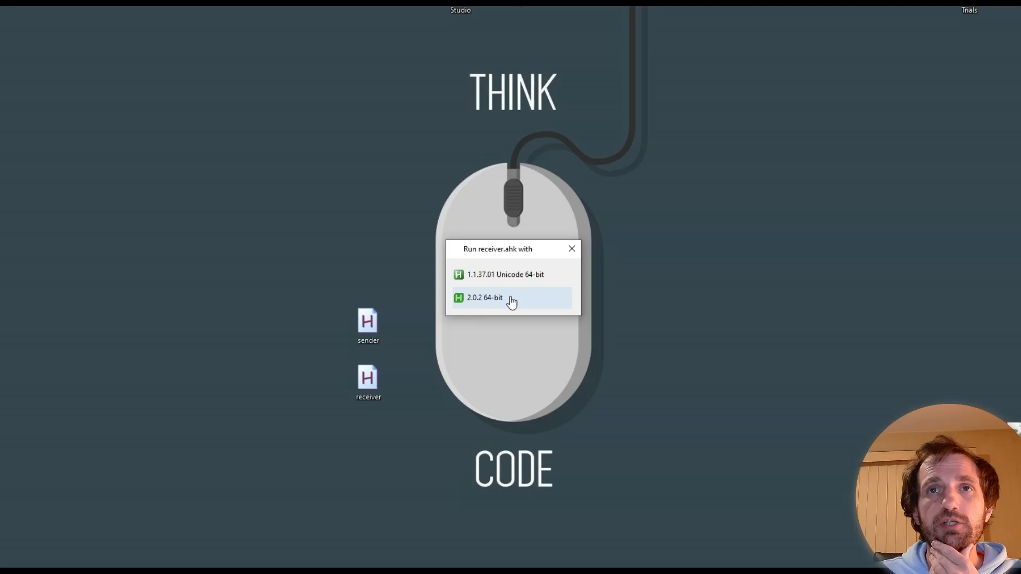
click(485, 298)
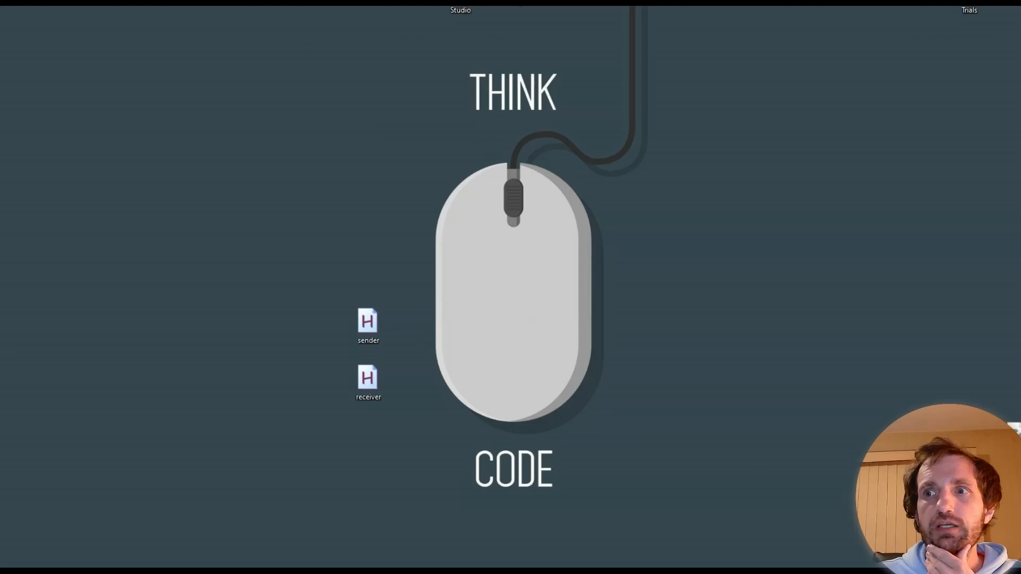
double_click(368, 326)
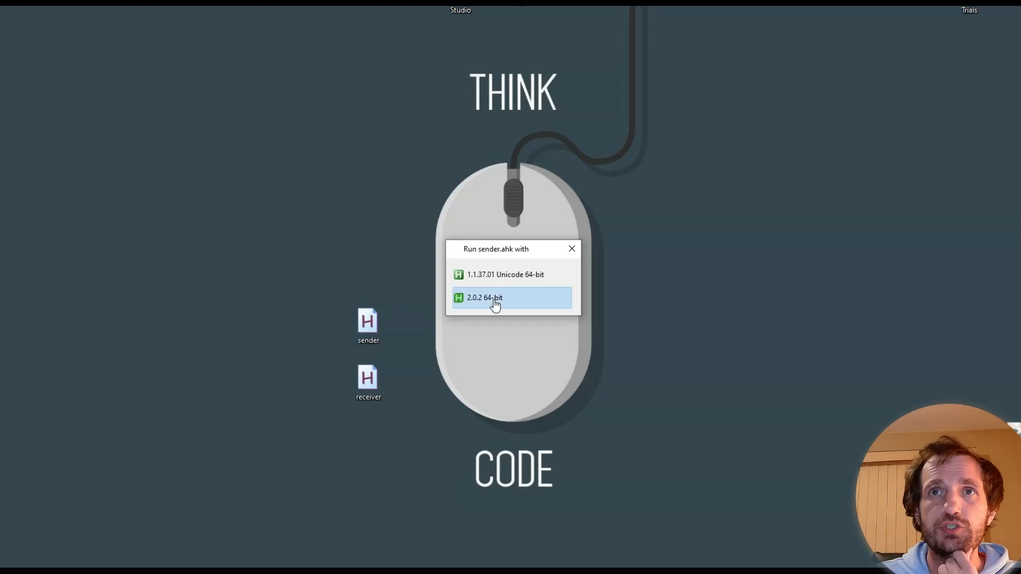
click(485, 297)
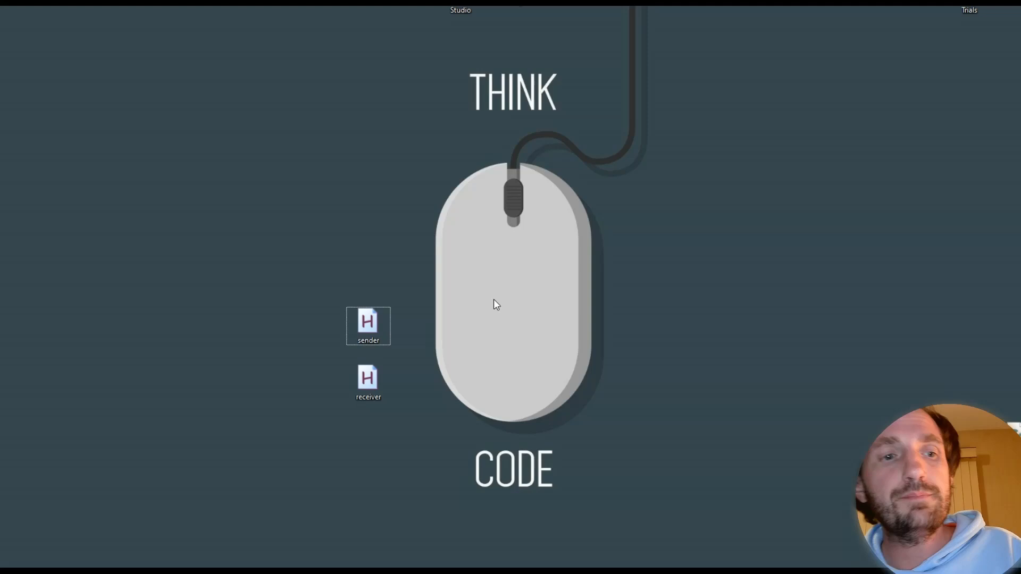
- Send 'hello world' from the sender's input box; receiver shows it while sender reports a Timeout error
double_click(368, 322)
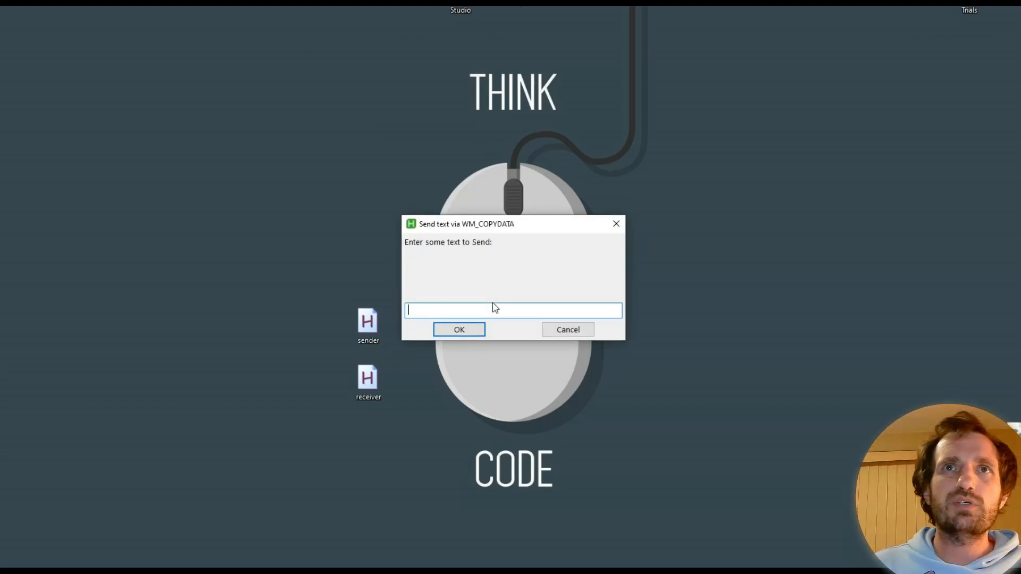
text(hello)
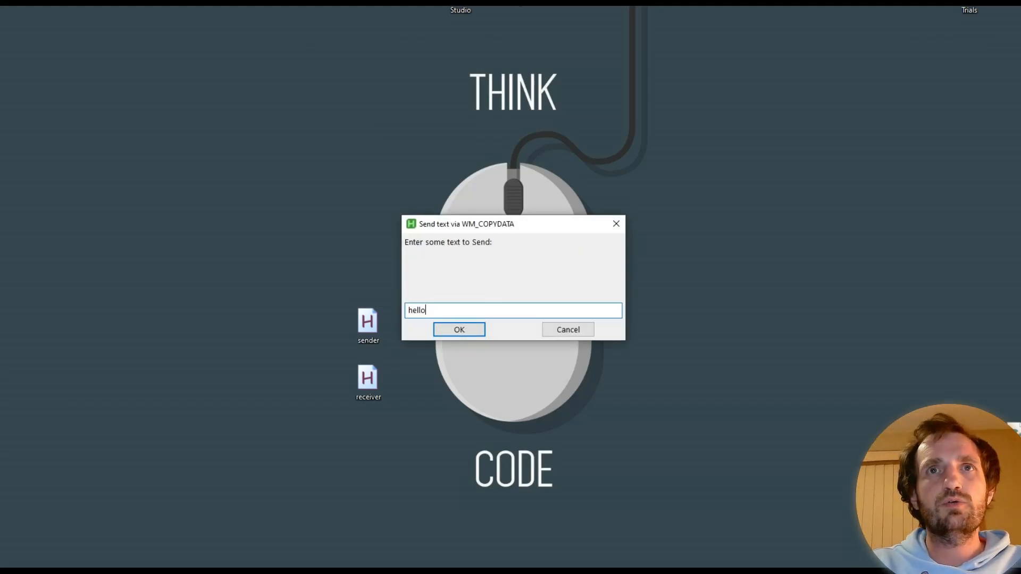
text(world)
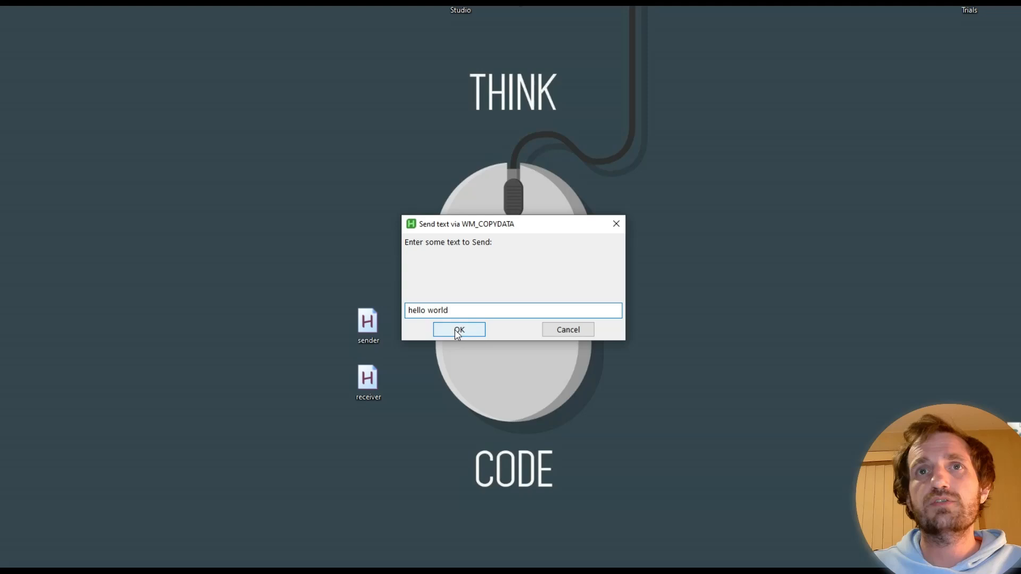
click(458, 329)
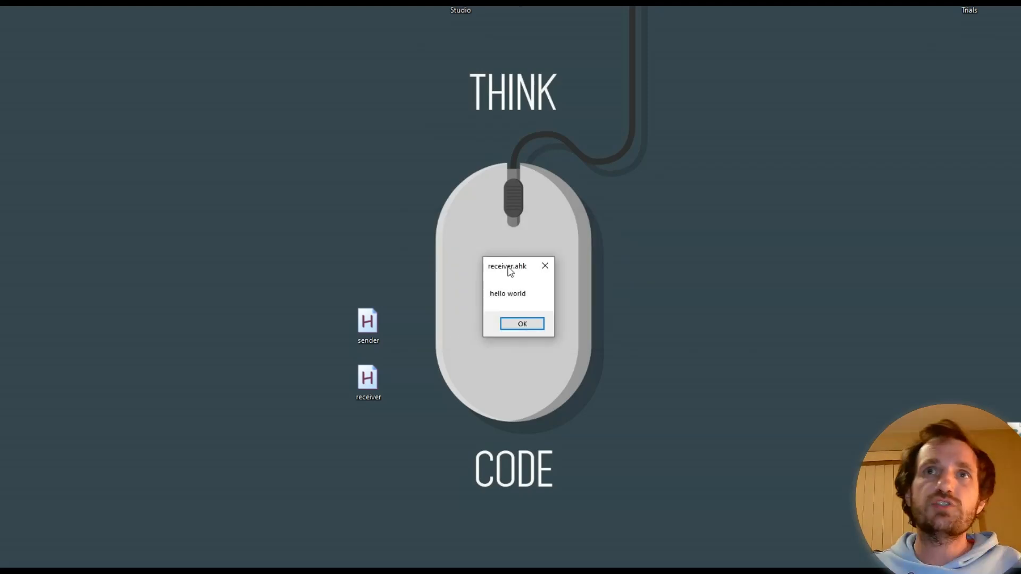
mouse_move(520, 272)
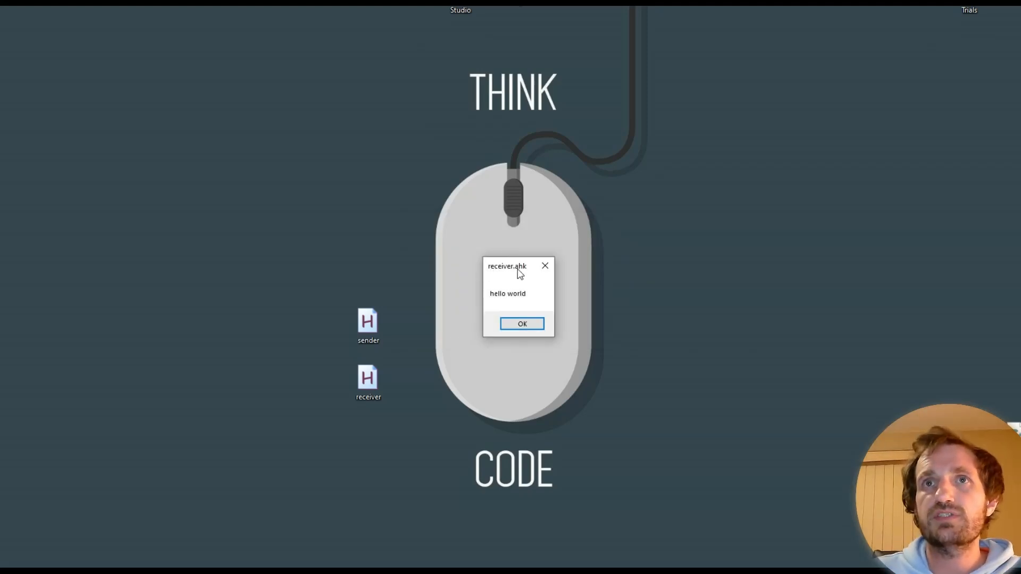
mouse_move(529, 299)
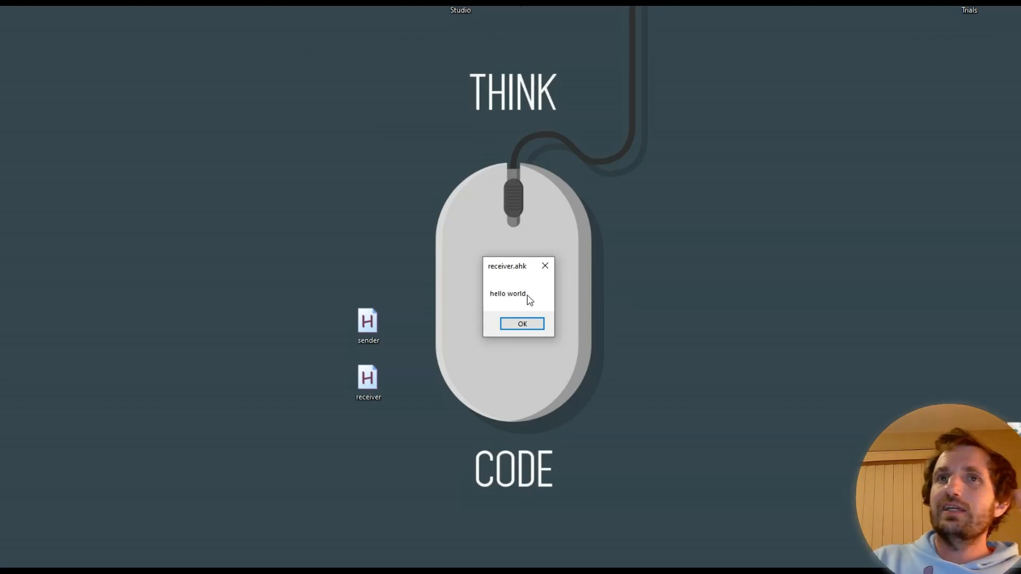
click(521, 323)
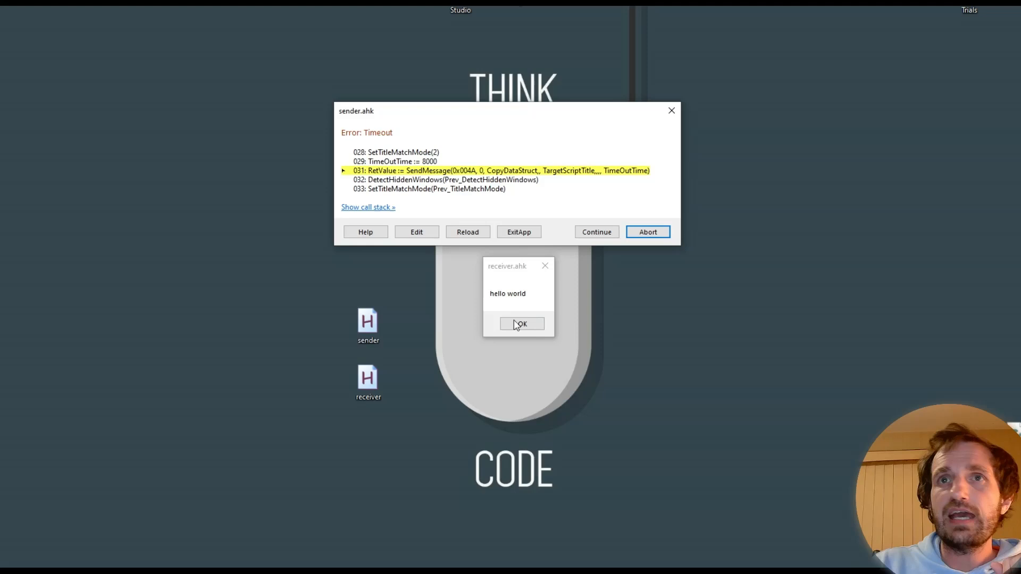
mouse_move(515, 300)
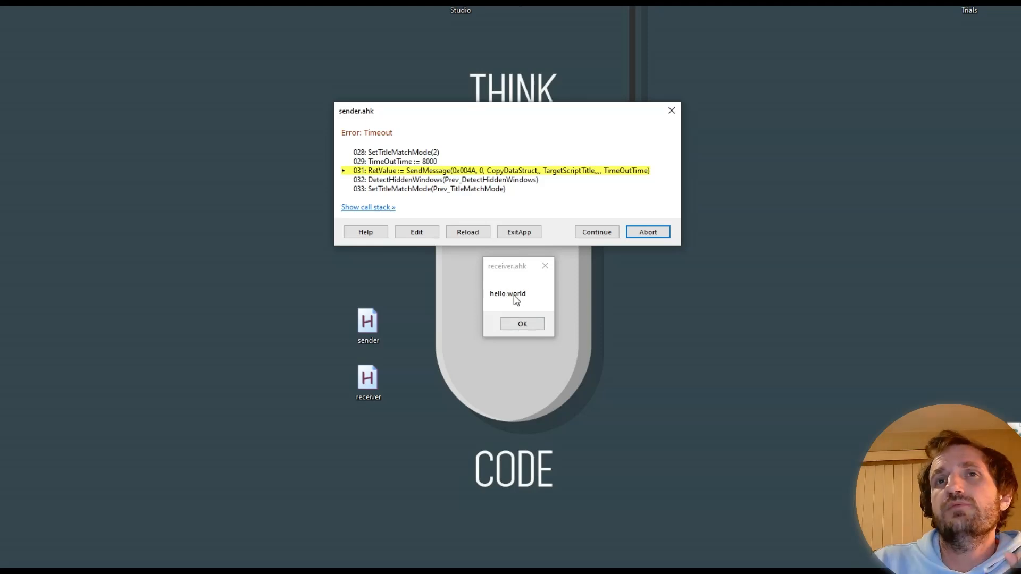
mouse_move(533, 297)
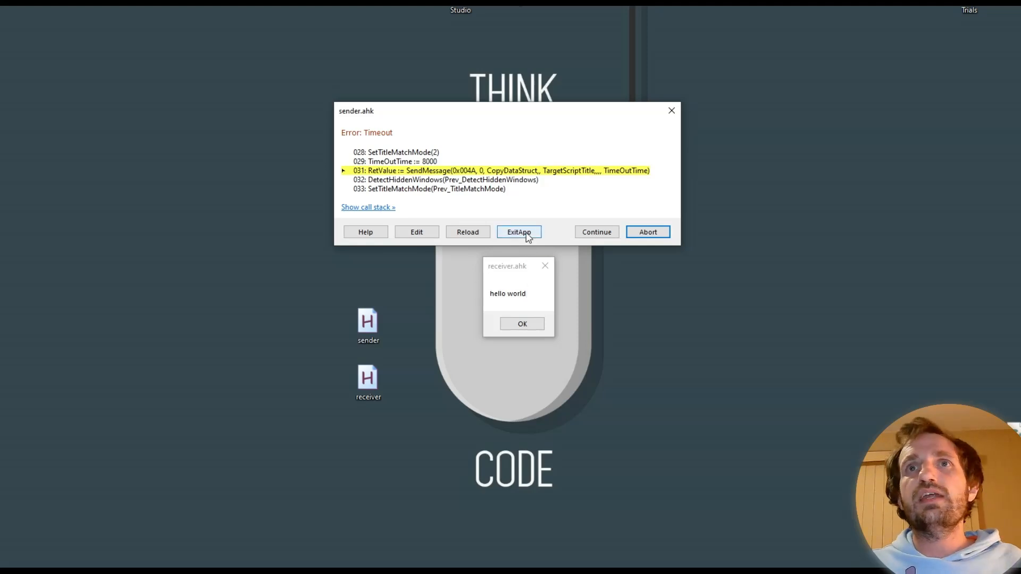
- Dismiss the sender's Timeout error and the receiver's hello world message
click(518, 232)
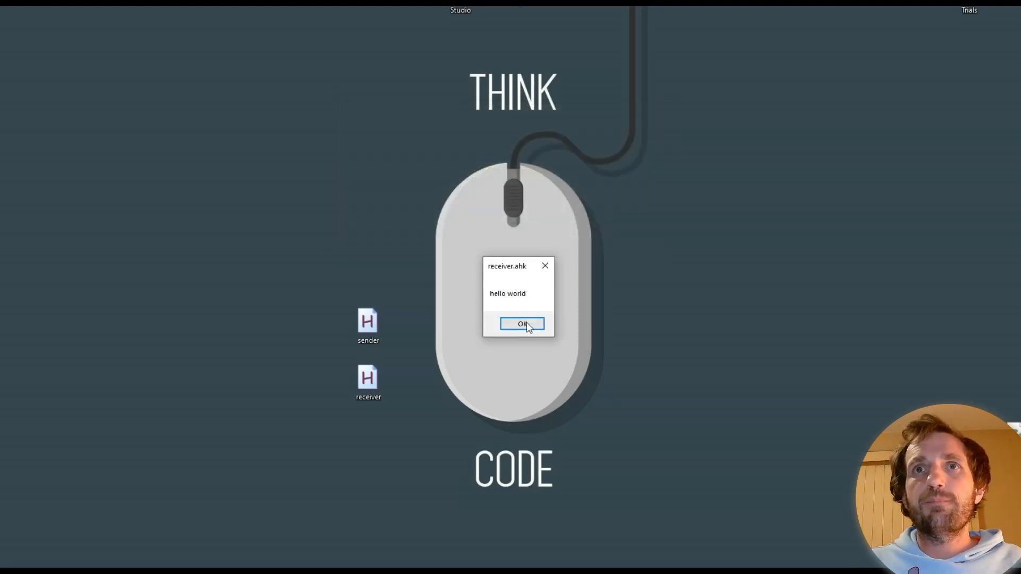
click(522, 324)
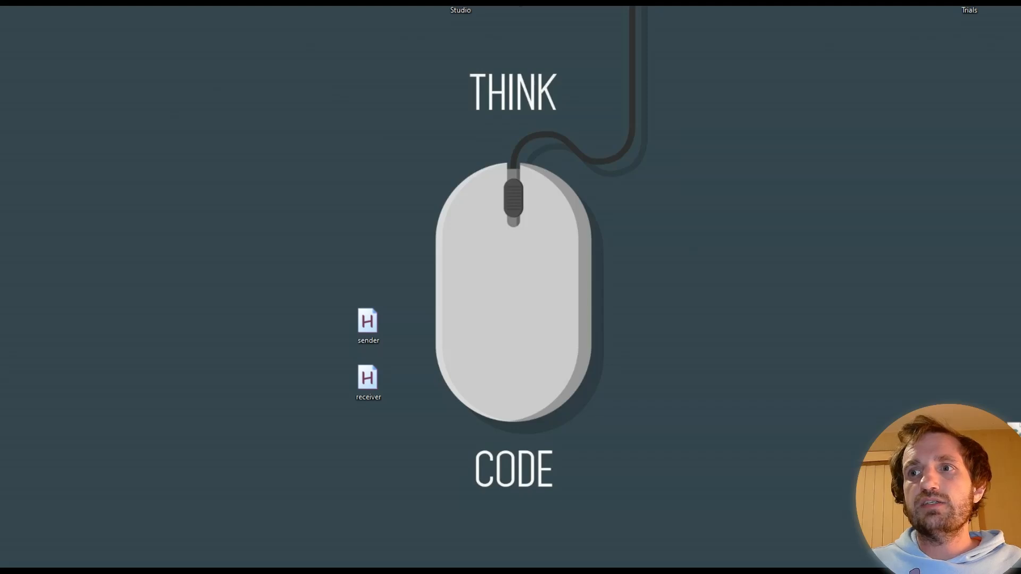
click(368, 324)
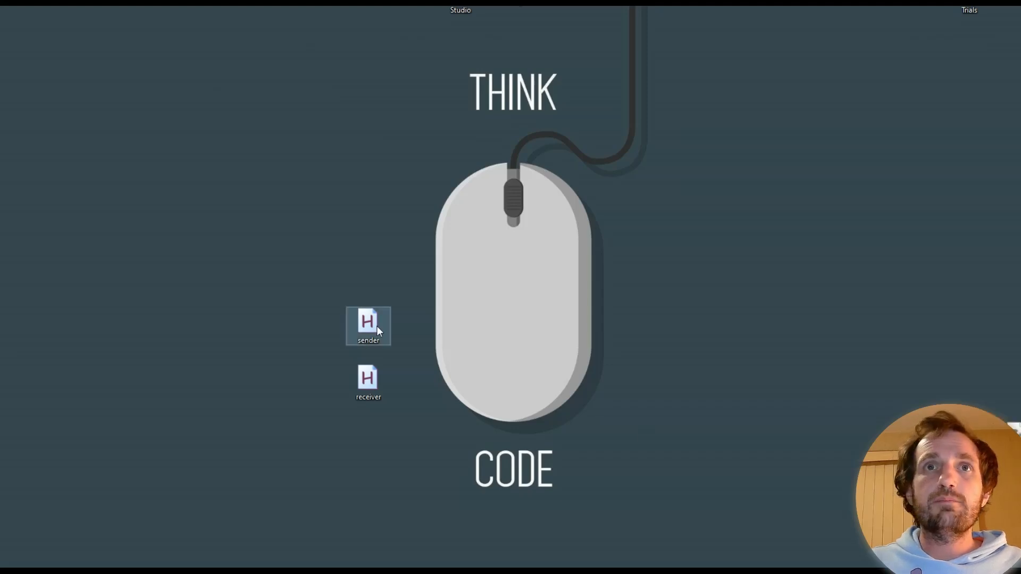
click(368, 383)
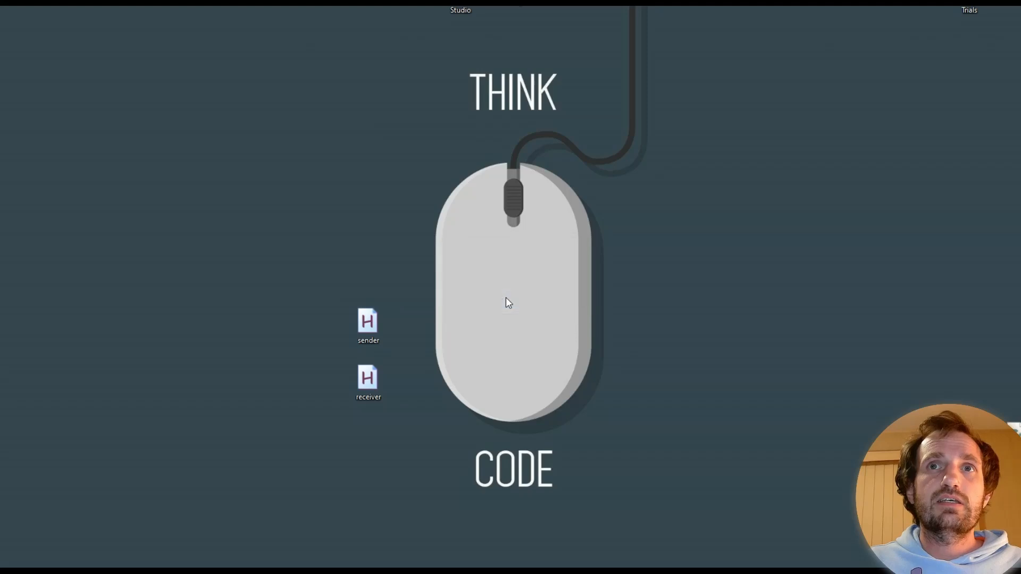
- Send 'whats up' from the sender's input box and close the receiver's message showing it
double_click(368, 321)
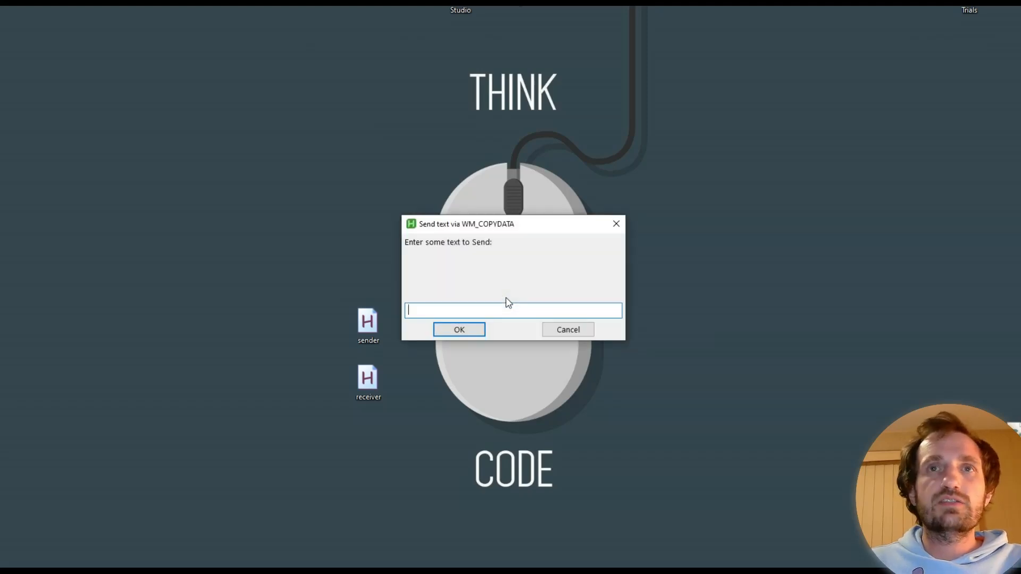
text(whats up)
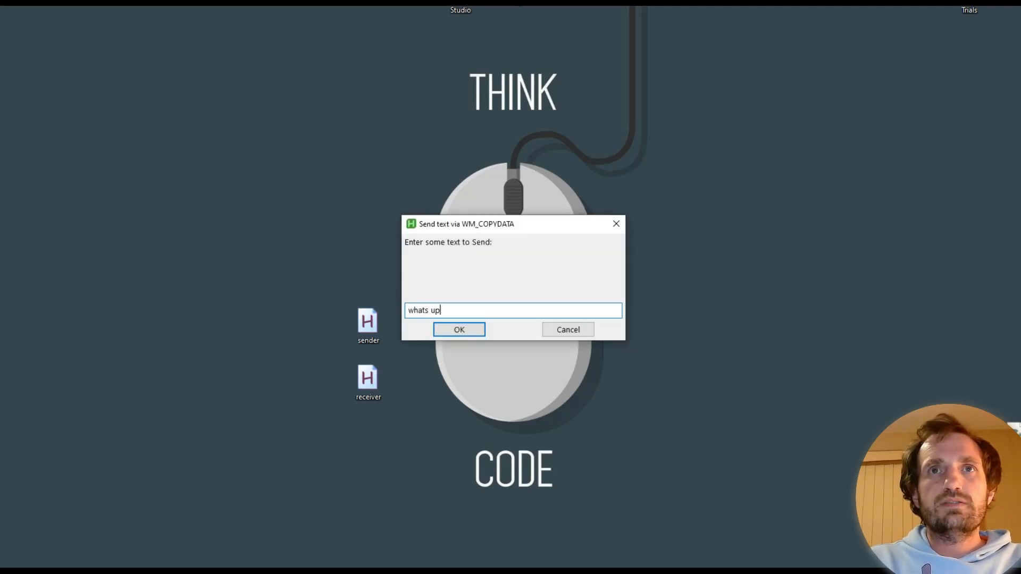
click(459, 328)
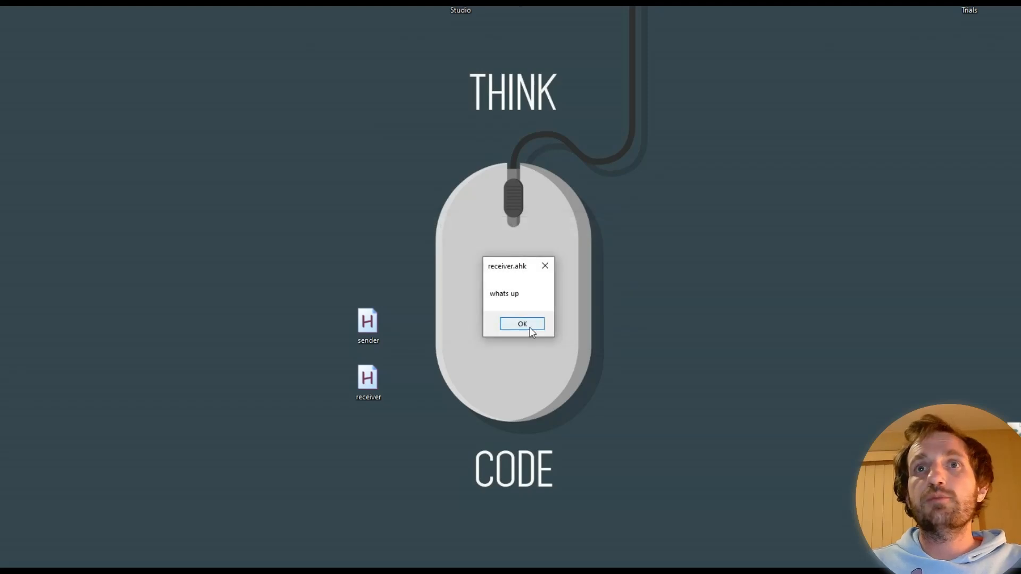
click(522, 324)
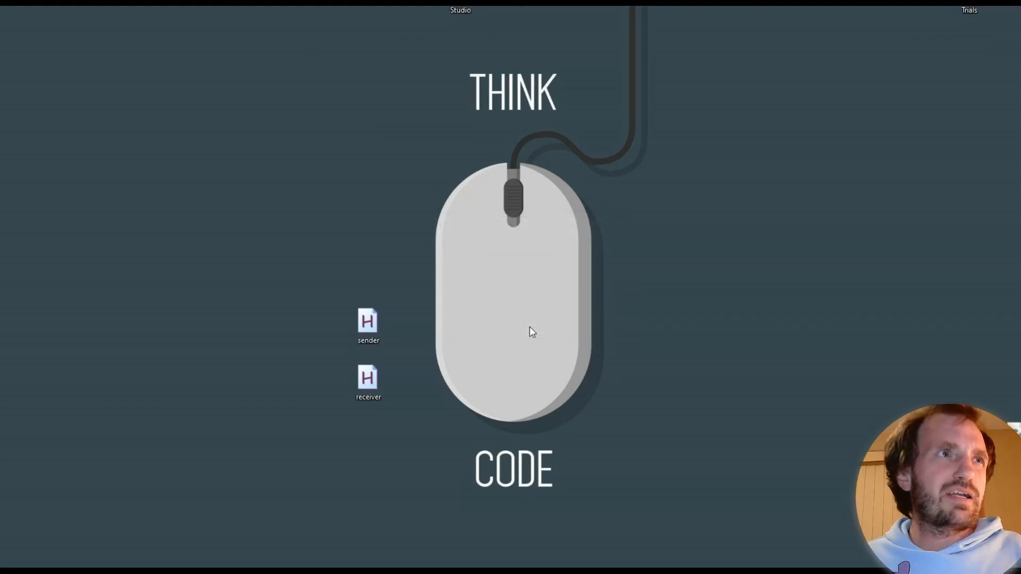
mouse_move(556, 332)
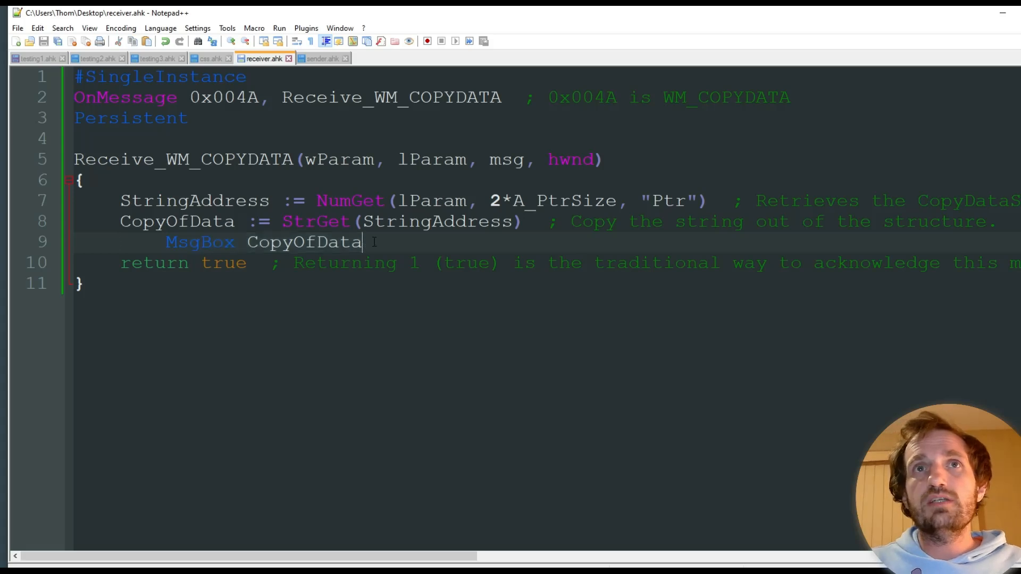
- Highlight 'true' on receiver.ahk's return line, then move to sender.ahk
click(224, 262)
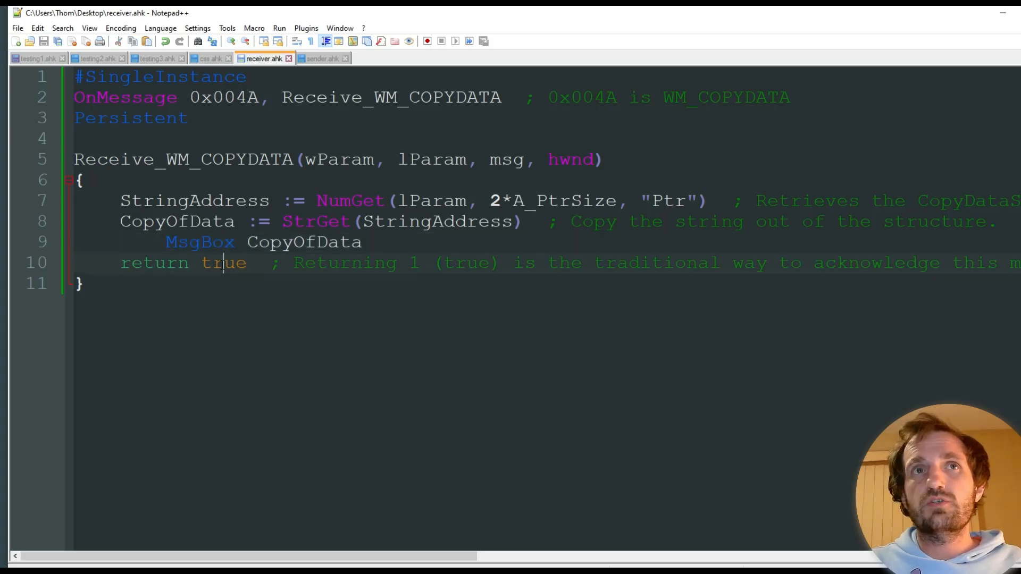
double_click(224, 263)
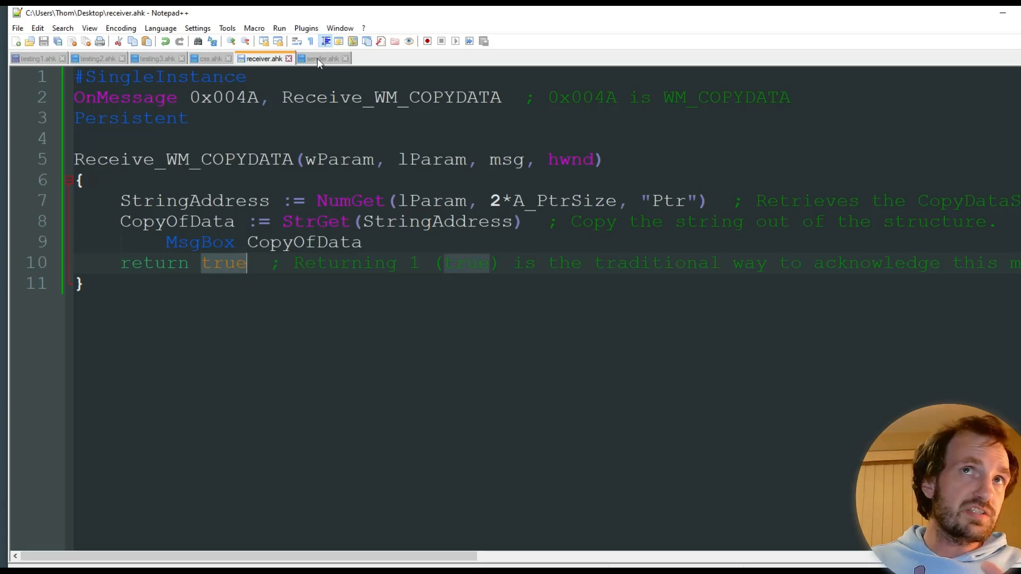
click(319, 58)
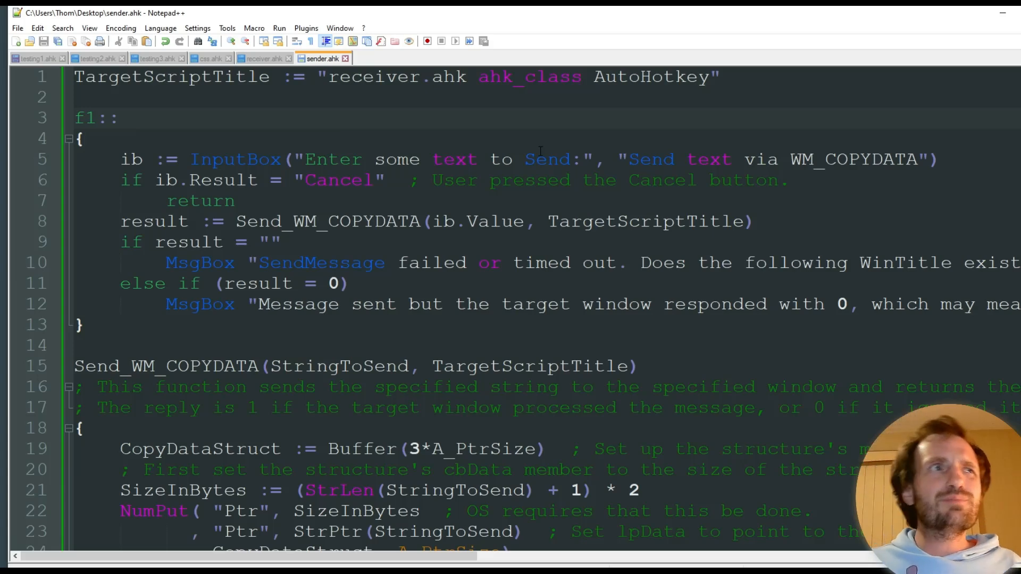
click(130, 118)
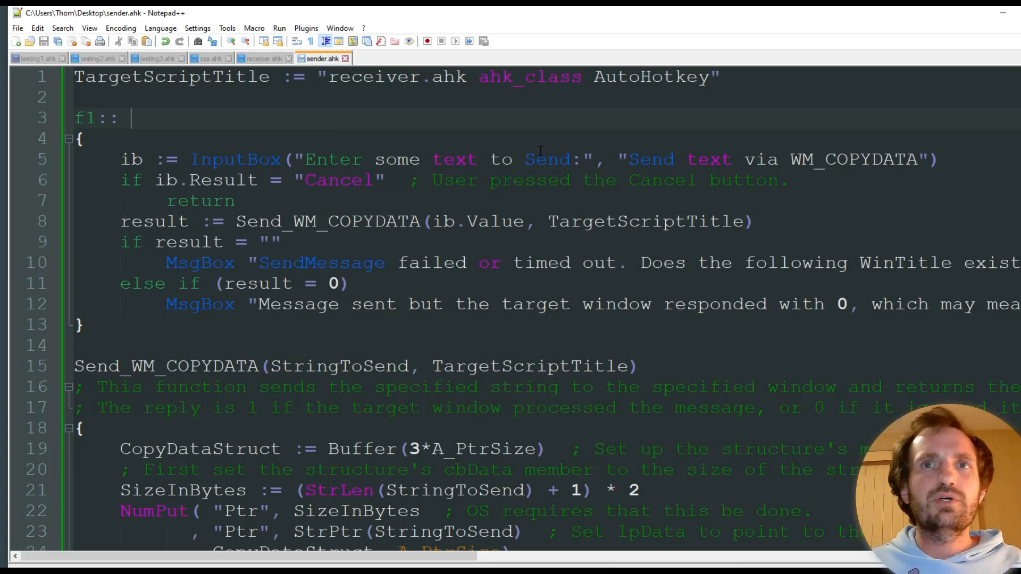
scroll(down, 3)
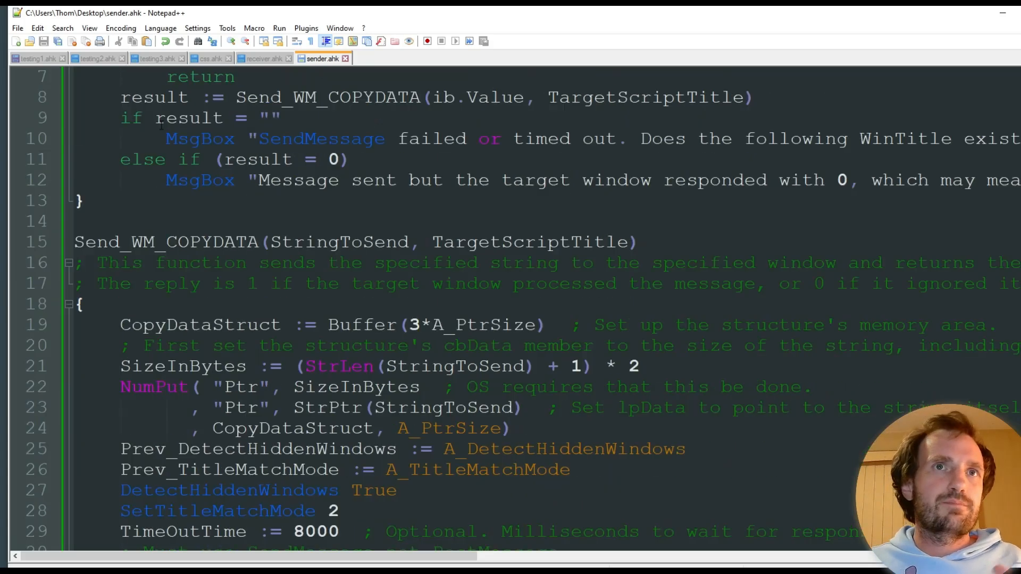
scroll(down, 3)
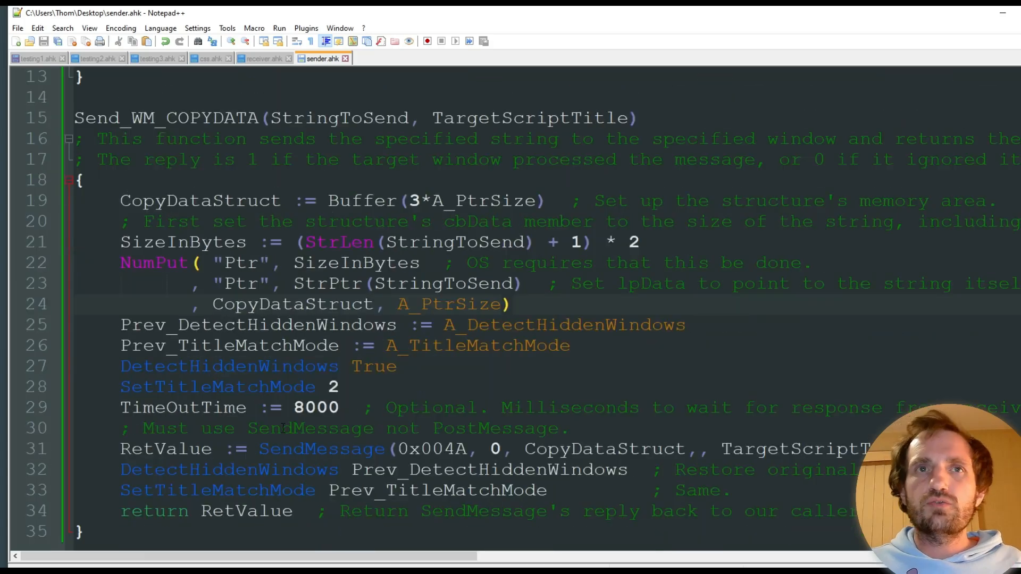
double_click(317, 407)
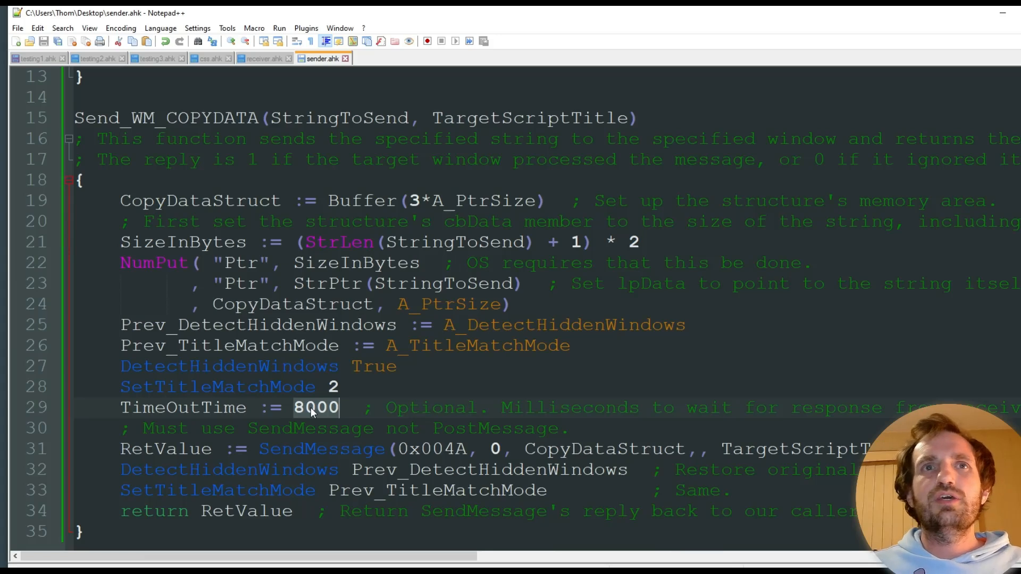
double_click(182, 408)
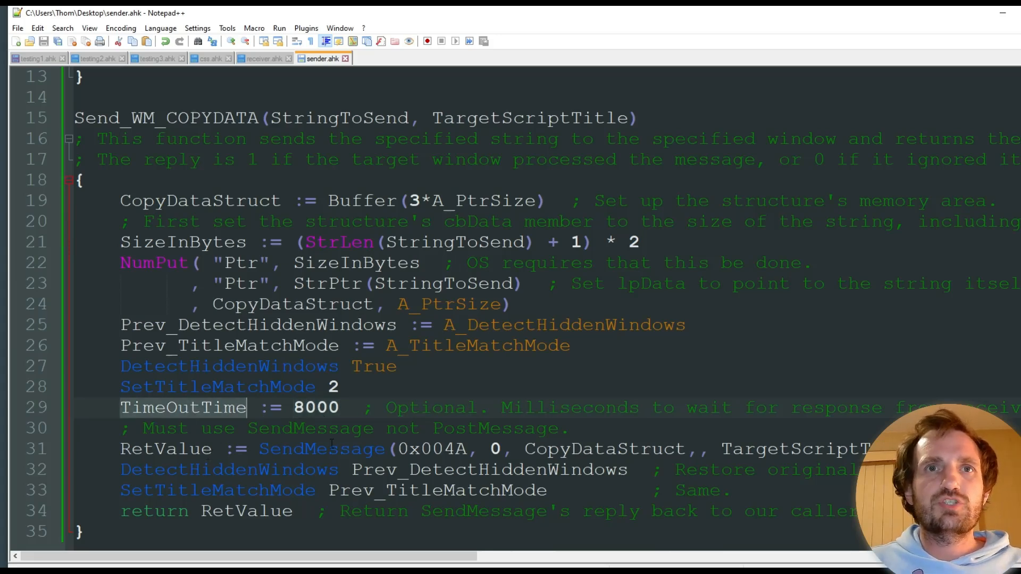
double_click(321, 449)
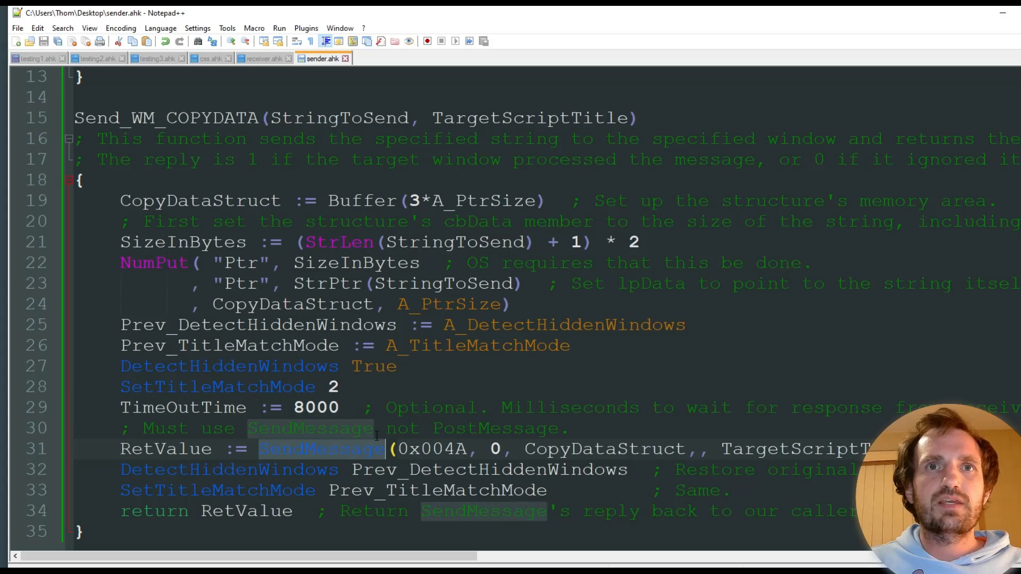